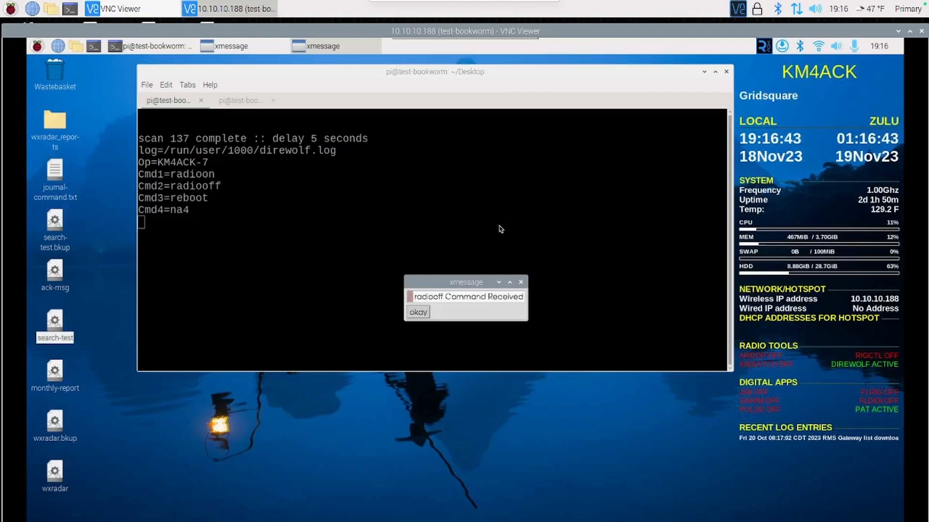
mouse_move(252, 168)
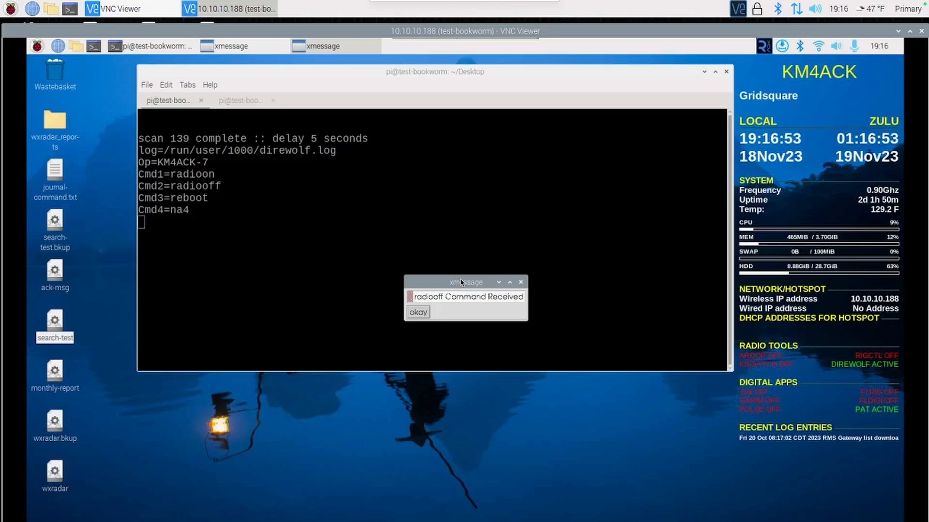
Step: Dismiss the radiooff and radioon command-received xmessage notices with 'okay'
left_click(417, 312)
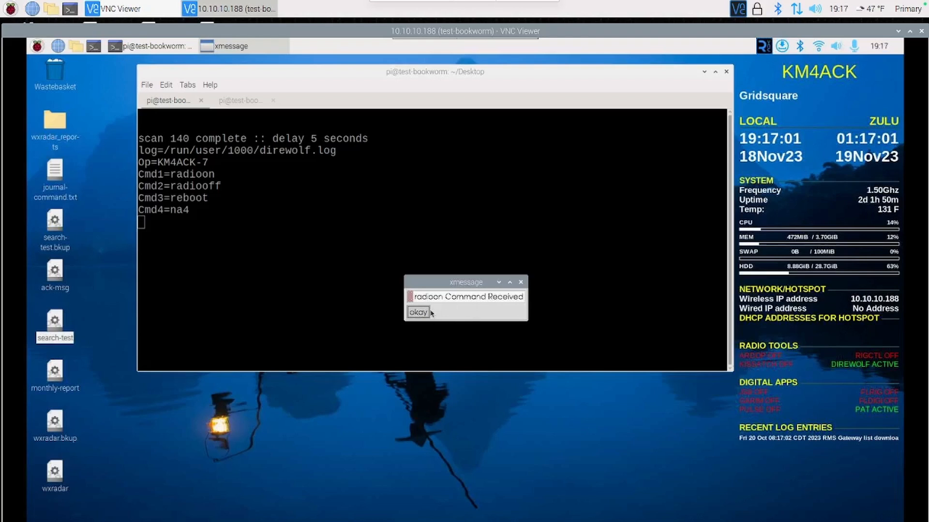
left_click(417, 312)
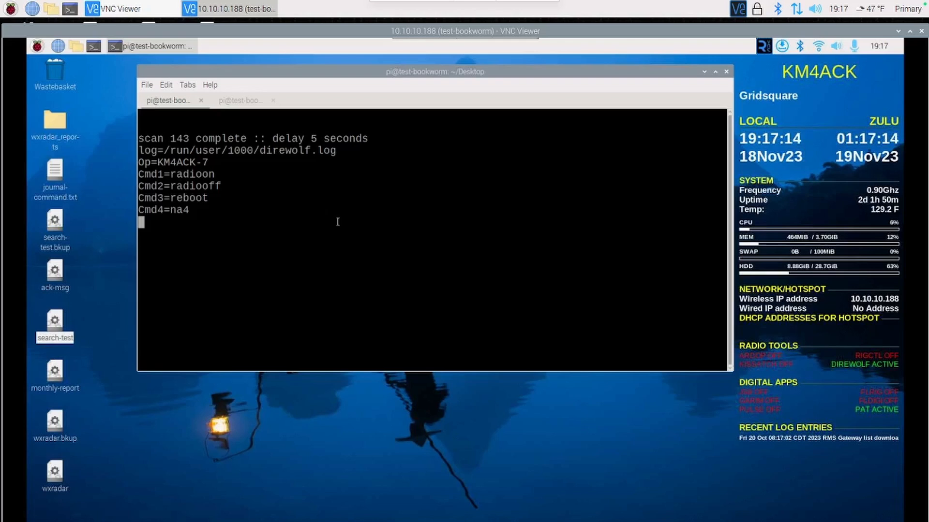
Step: Stop the running command scan with Ctrl+C and return to the home directory
key("ctrl+c")
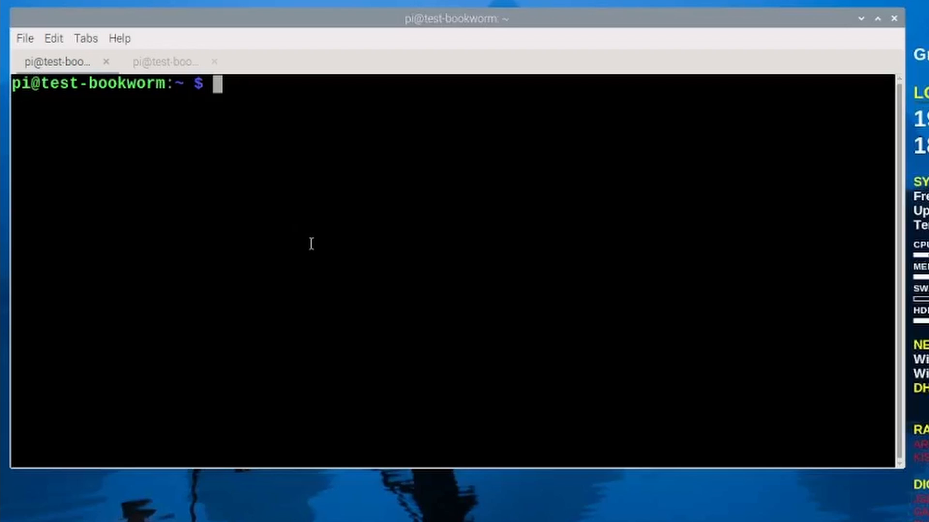
type("cd")
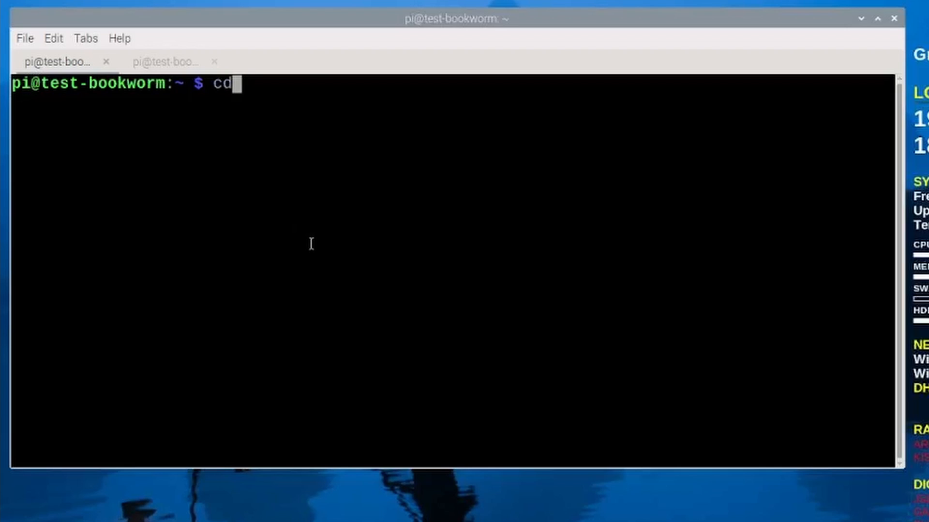
key("Return")
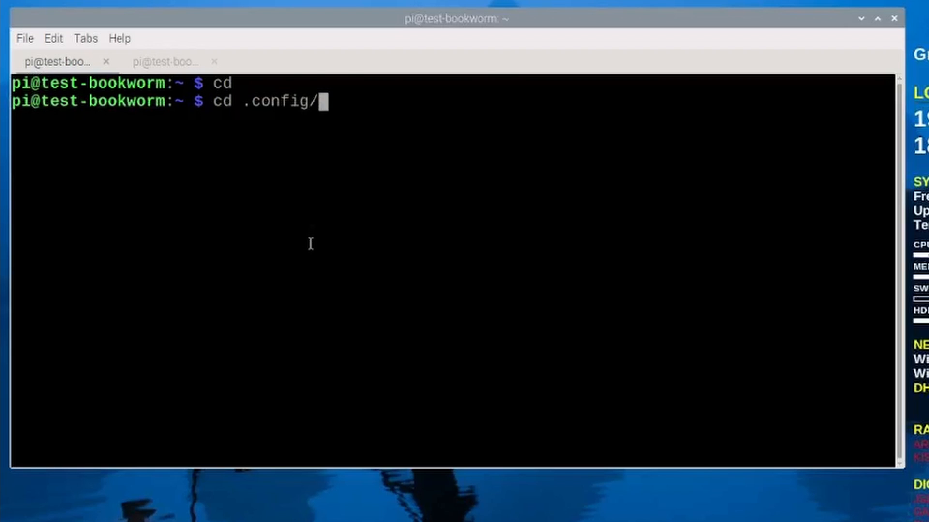
Step: Change into ~/.config/systemd/user where direwolf.service lives
type("systemd/")
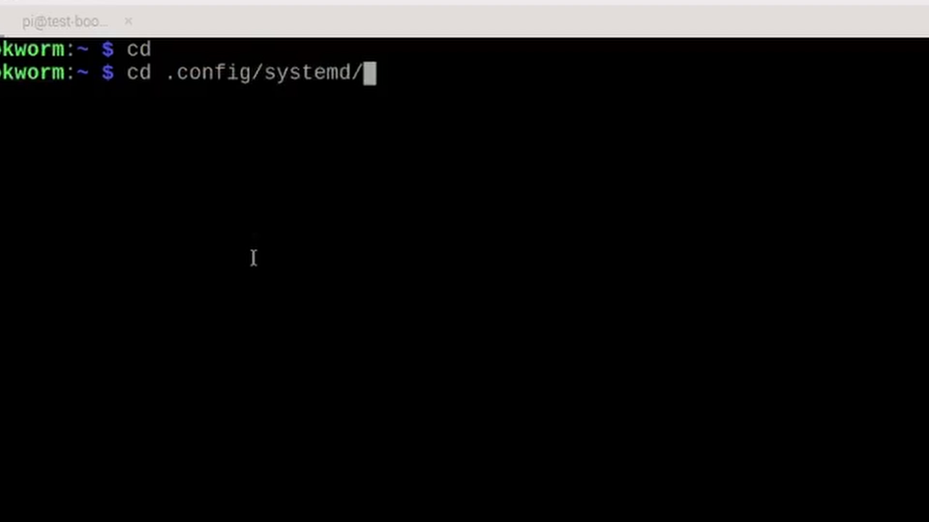
type("user")
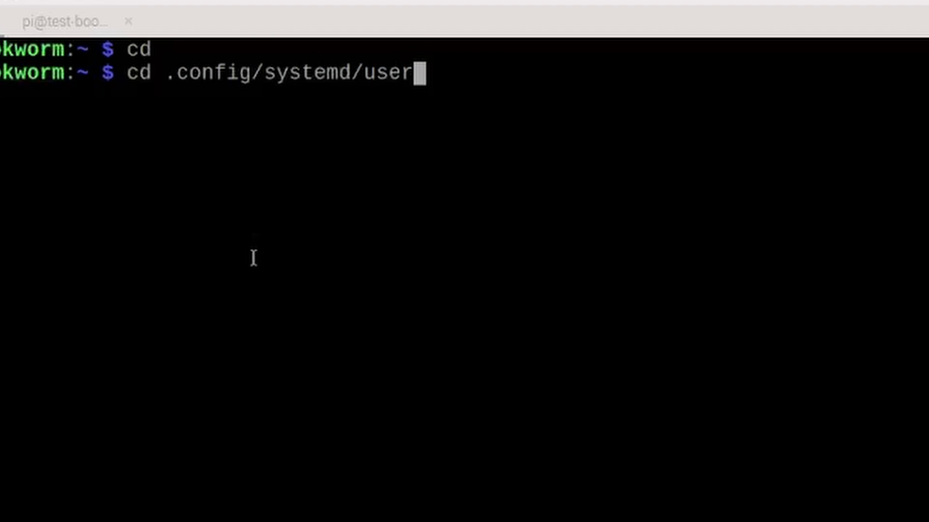
key("Return")
type("ls")
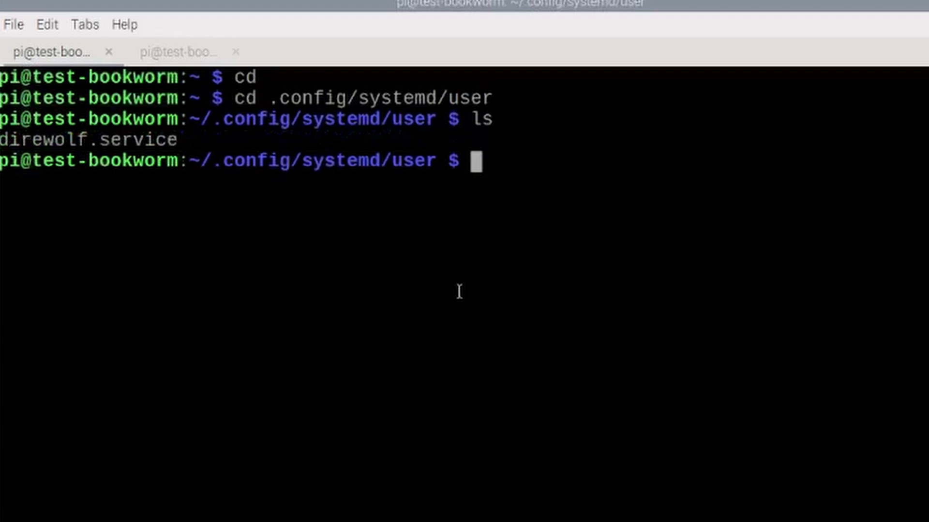
Step: Print direwolf.service with cat, clear the marked log path, and list the folder
type("cat direwolf.service")
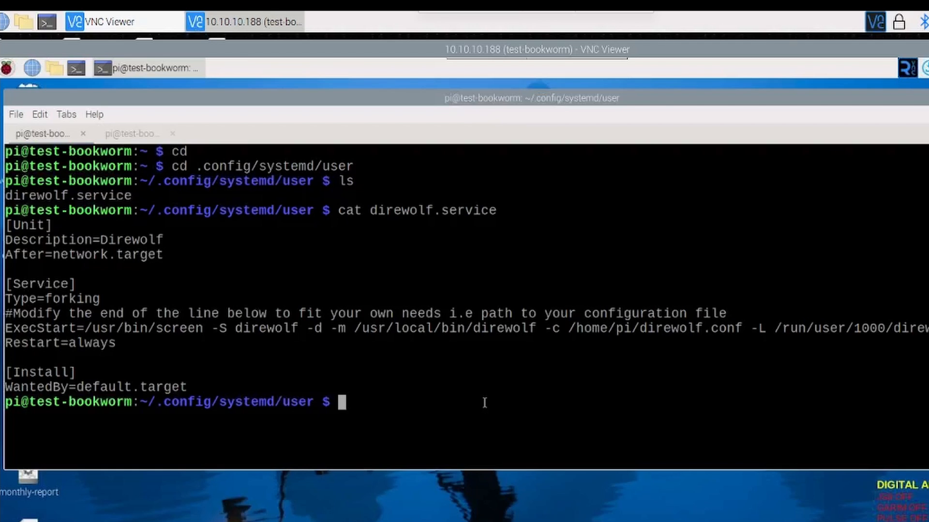
mouse_move(272, 216)
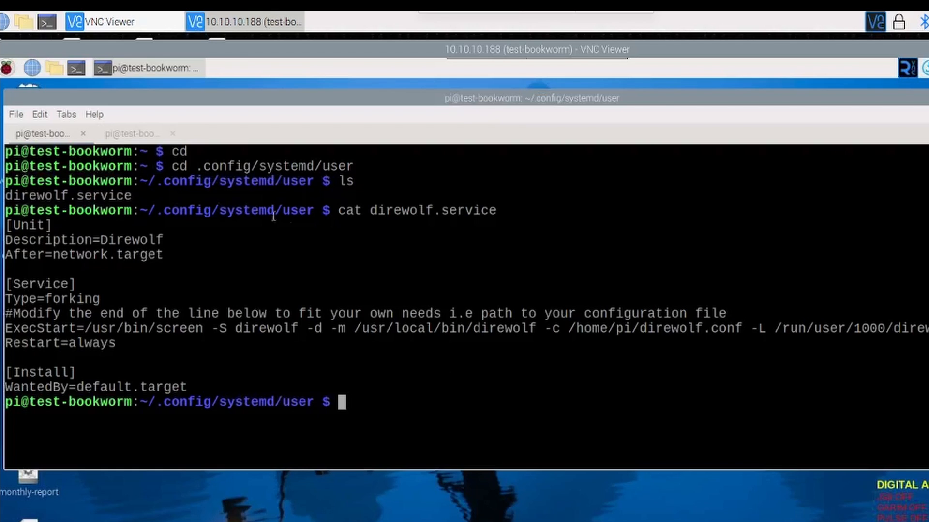
mouse_move(307, 277)
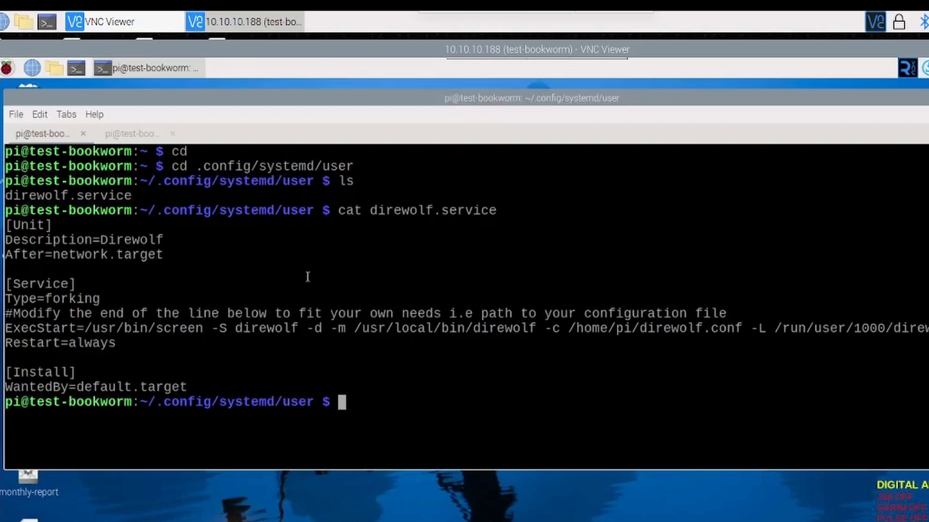
mouse_move(257, 293)
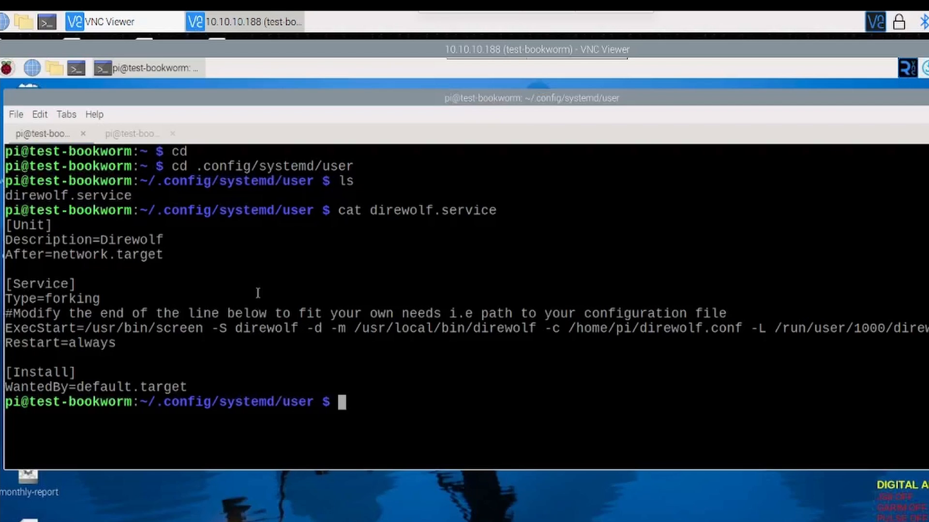
mouse_move(272, 360)
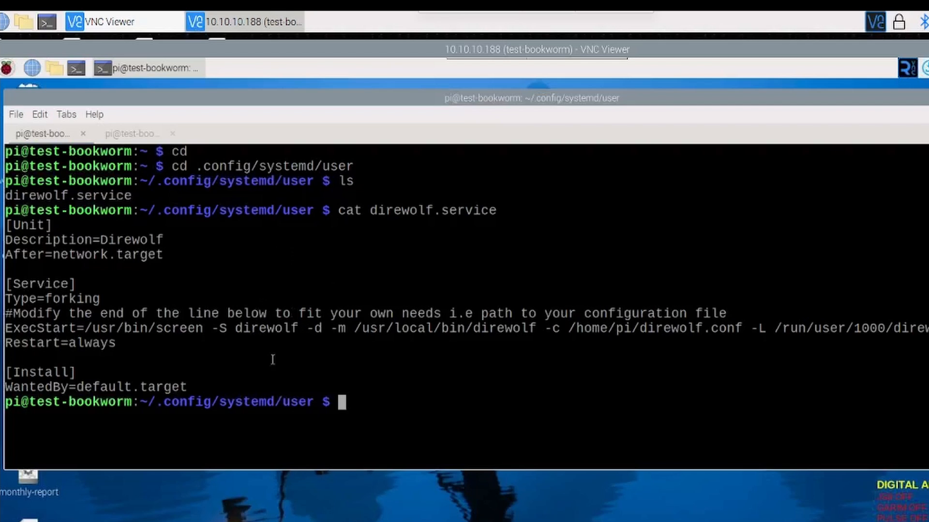
mouse_move(267, 269)
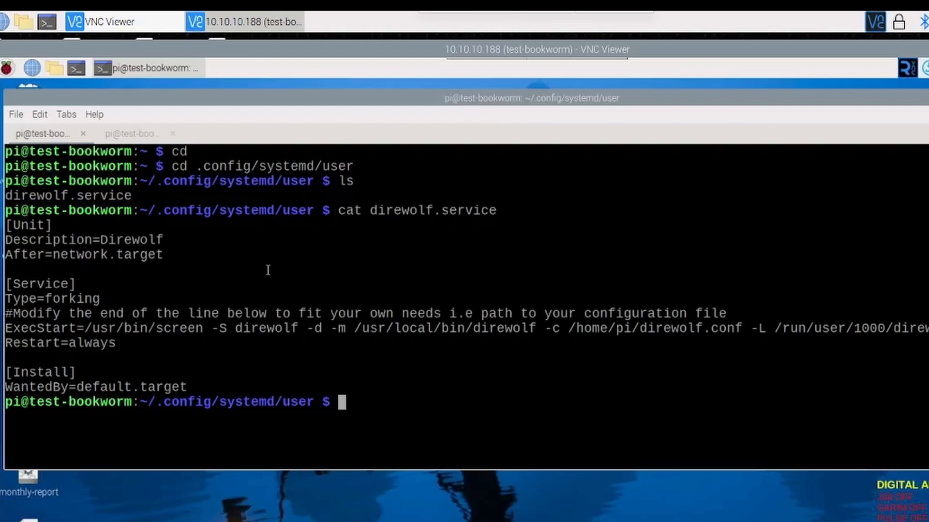
mouse_move(277, 298)
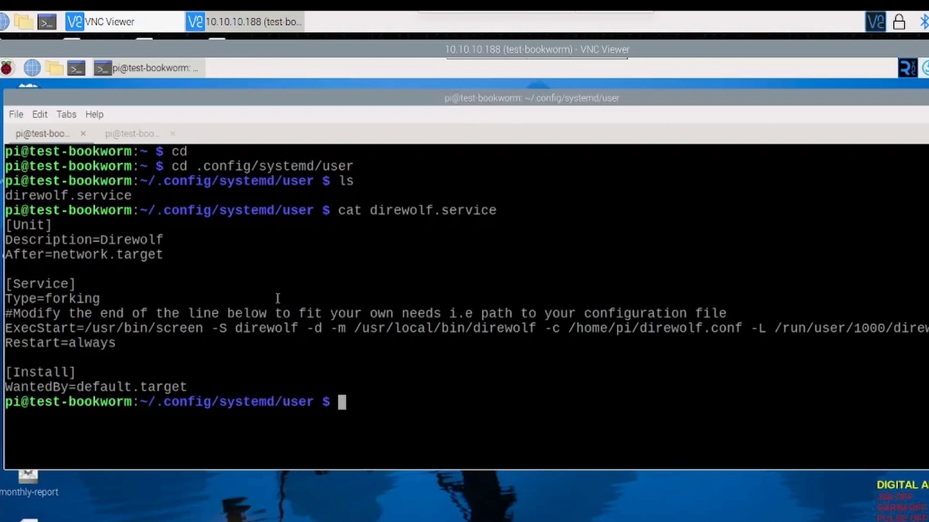
mouse_move(327, 329)
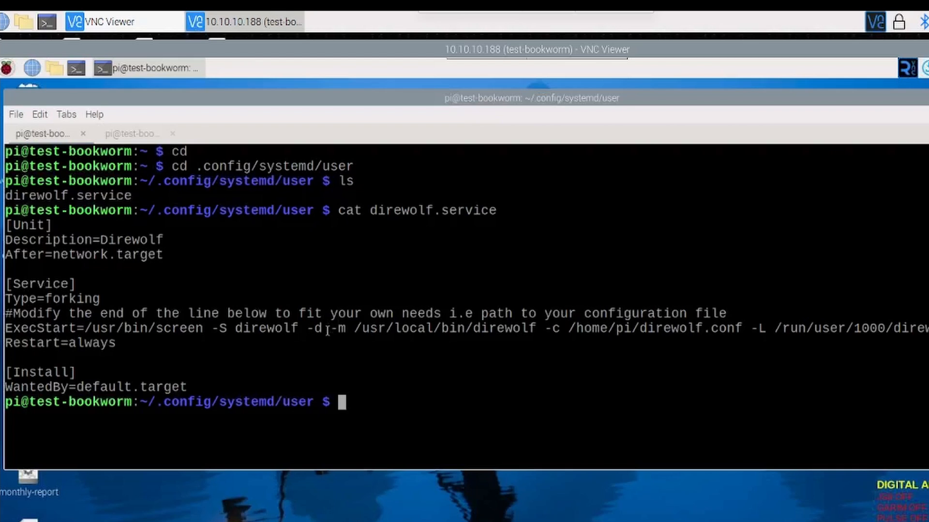
mouse_move(270, 306)
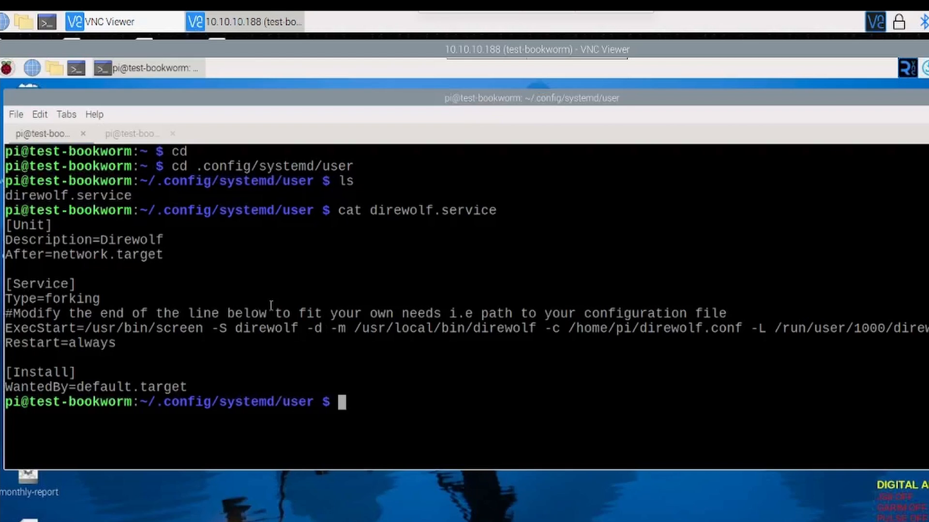
mouse_move(320, 320)
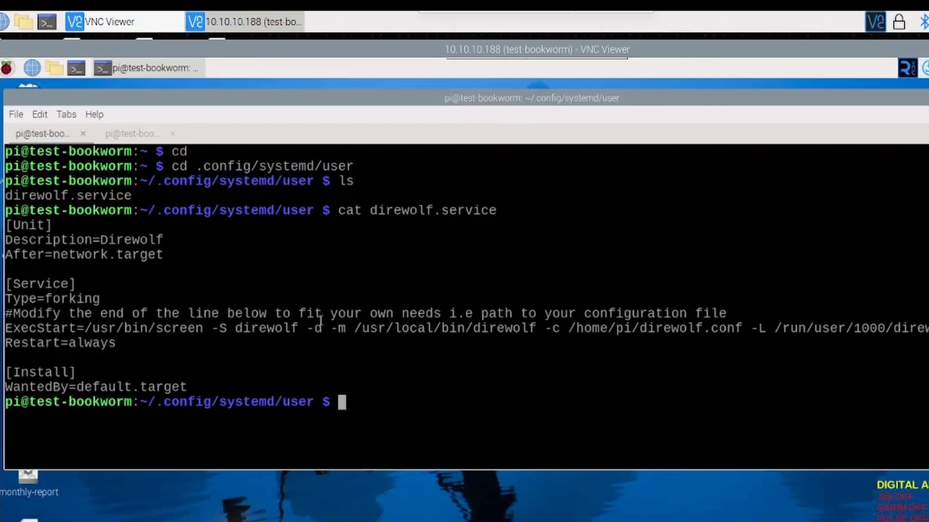
mouse_move(610, 328)
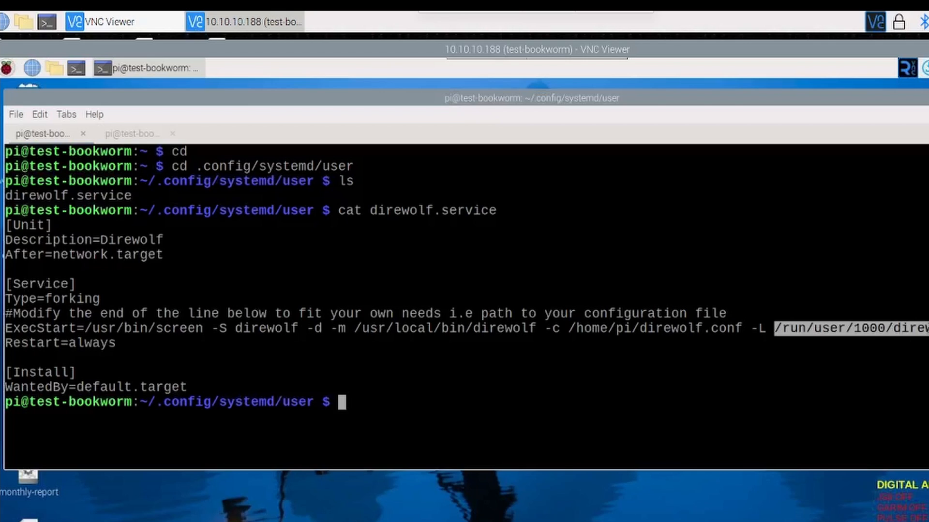
mouse_move(481, 400)
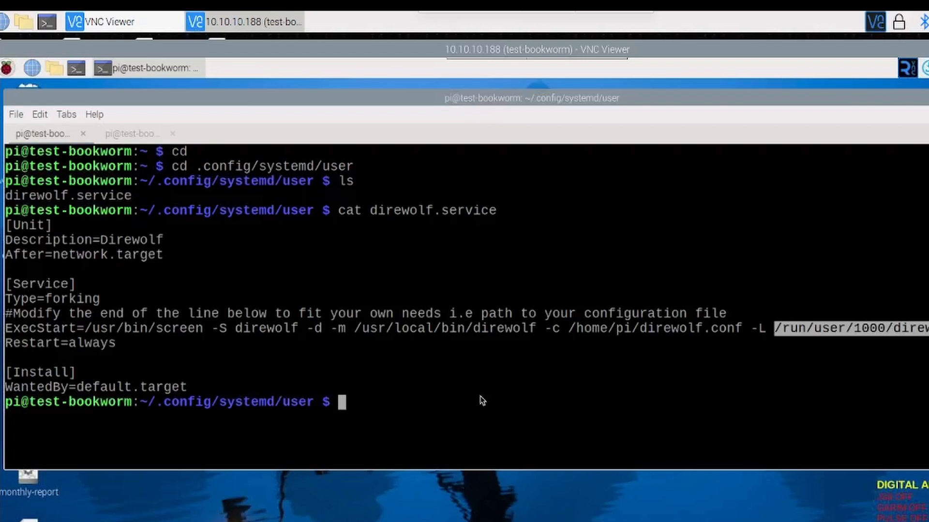
mouse_move(380, 209)
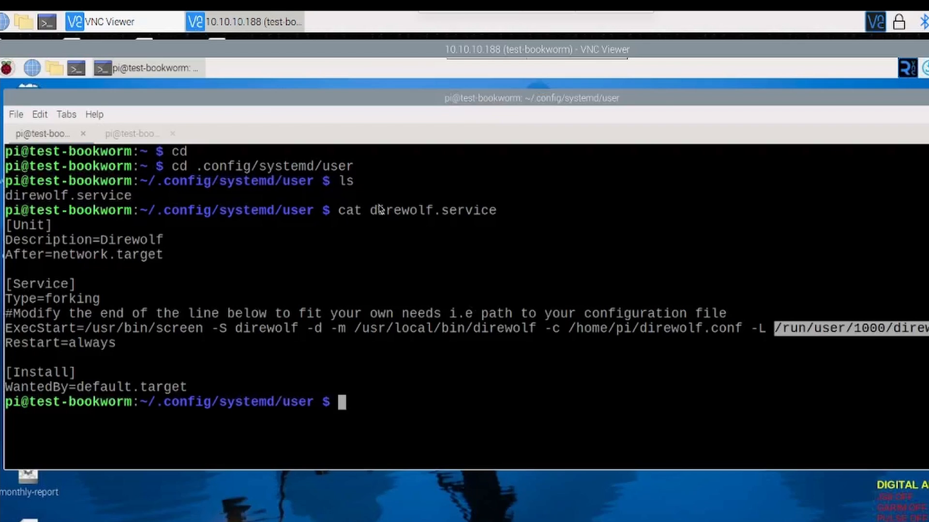
double_click(432, 210)
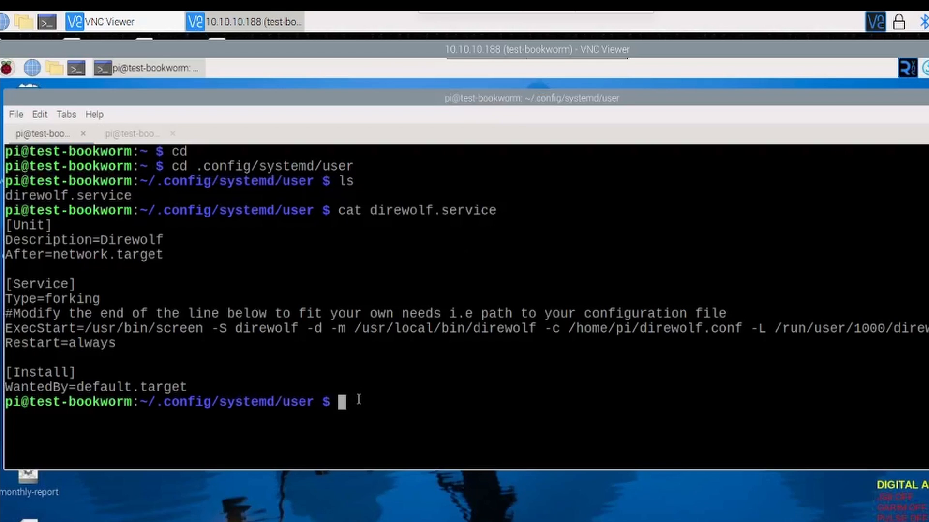
type("ls -l")
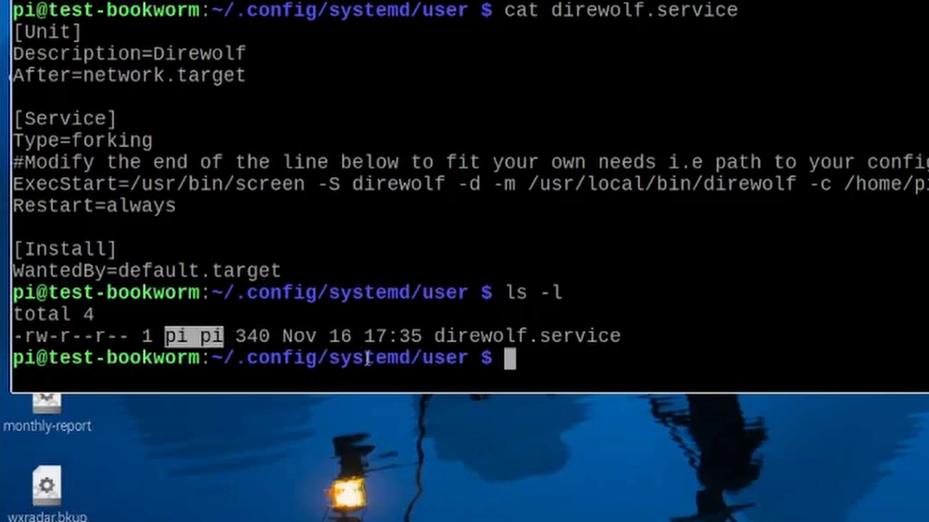
mouse_move(400, 350)
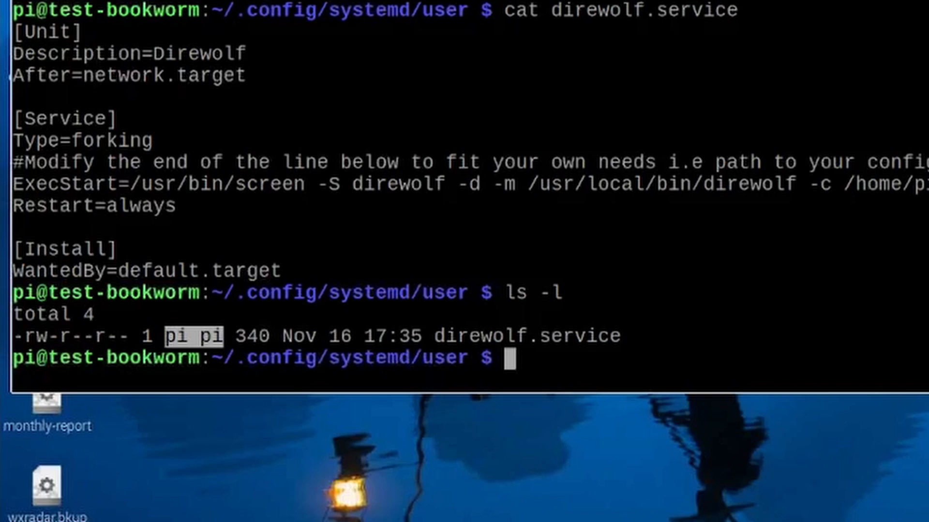
Step: Highlight the 'pi pi' owner and group of direwolf.service in the long listing
double_click(648, 10)
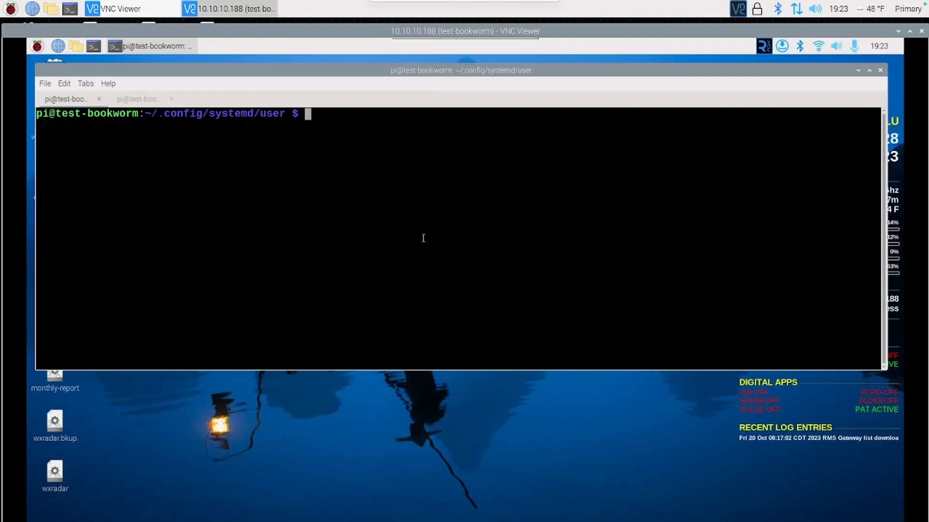
Step: Run 'systemctl --user daemon-reload' to reload the user systemd configuration
key("Return")
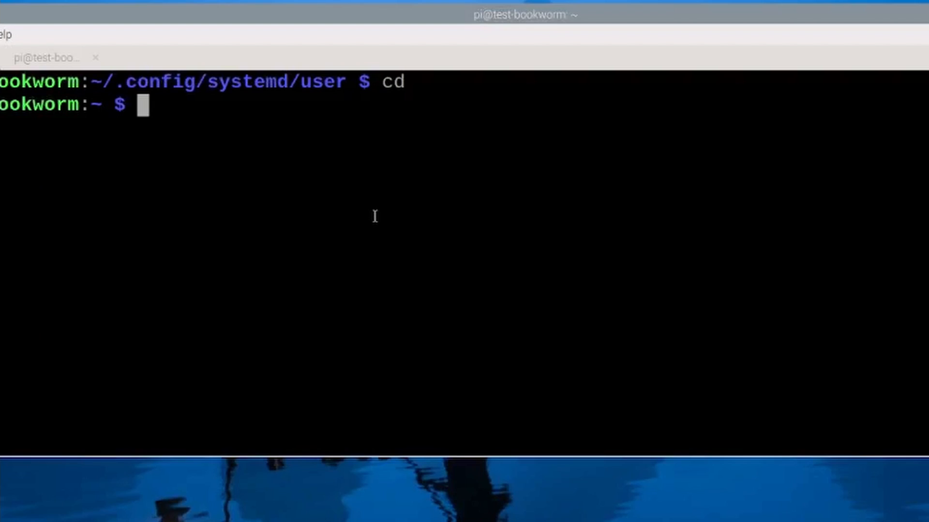
type("syste")
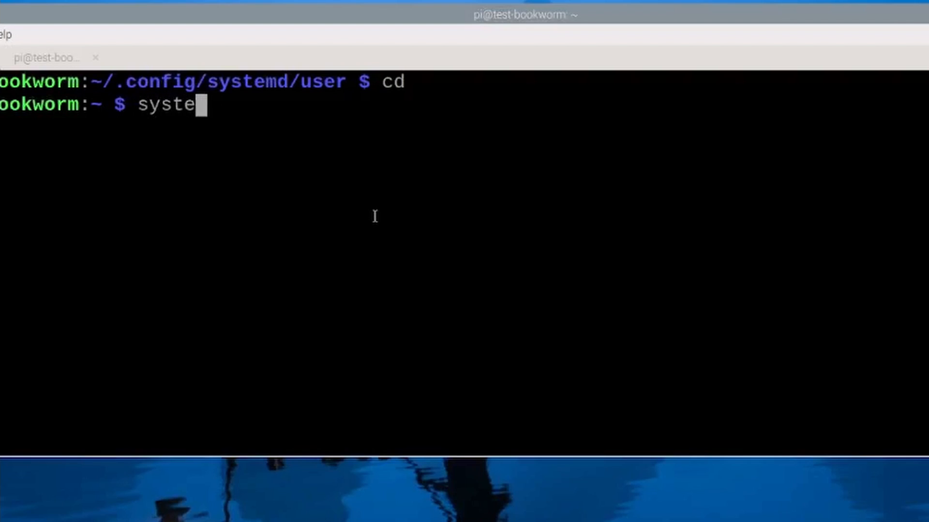
type("mctl -")
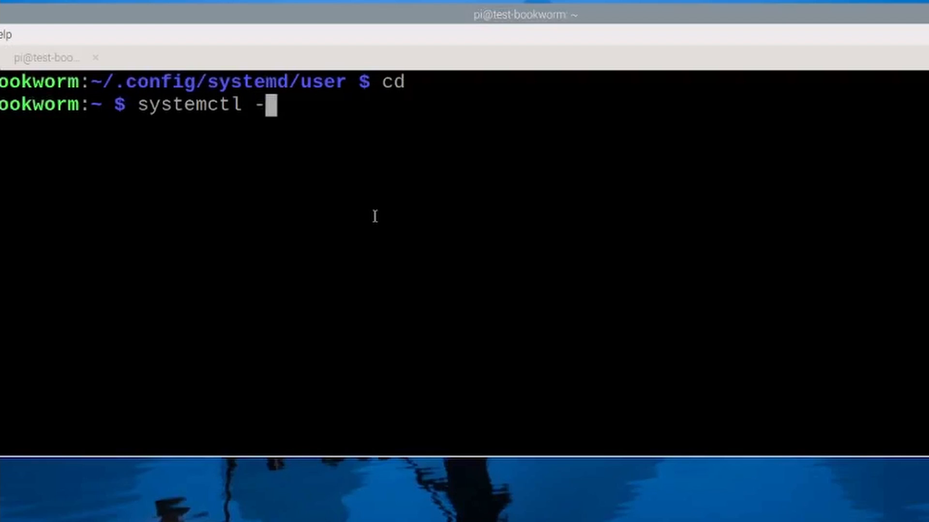
type("-user")
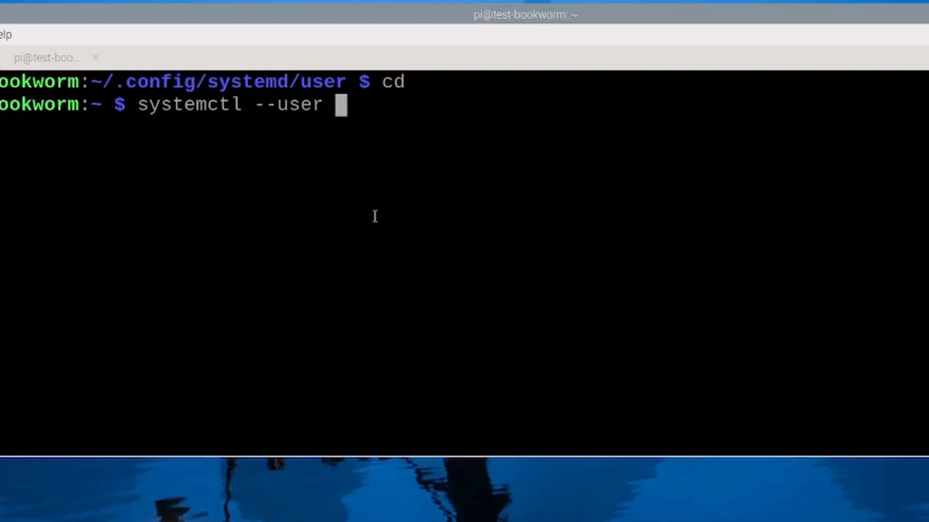
type("daemon-")
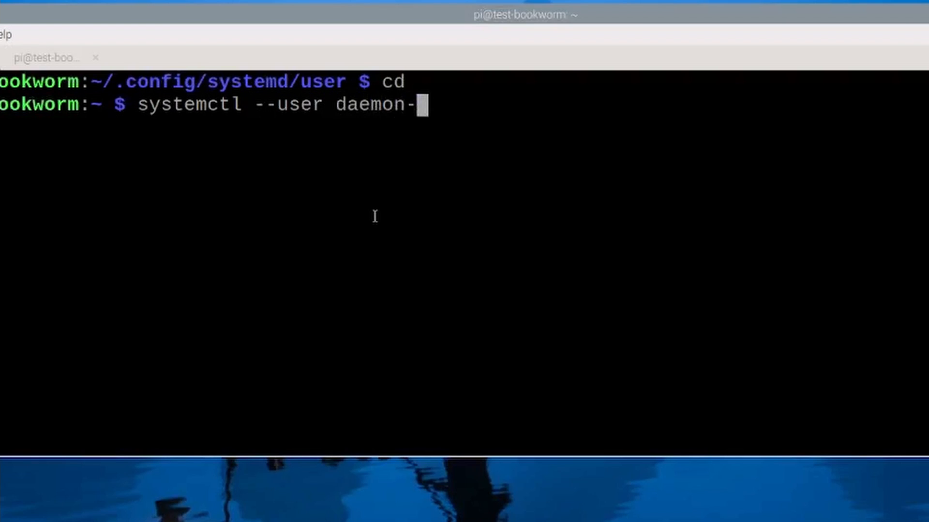
type("reloa")
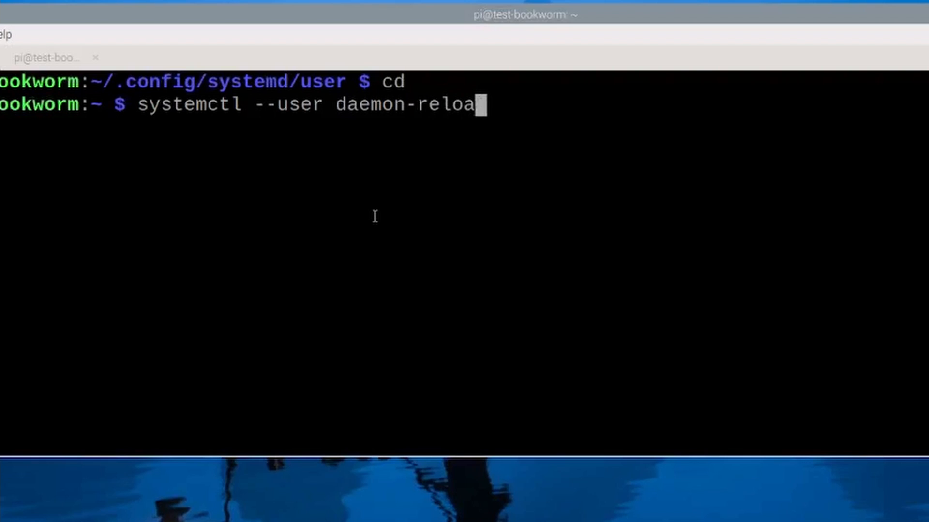
type("d")
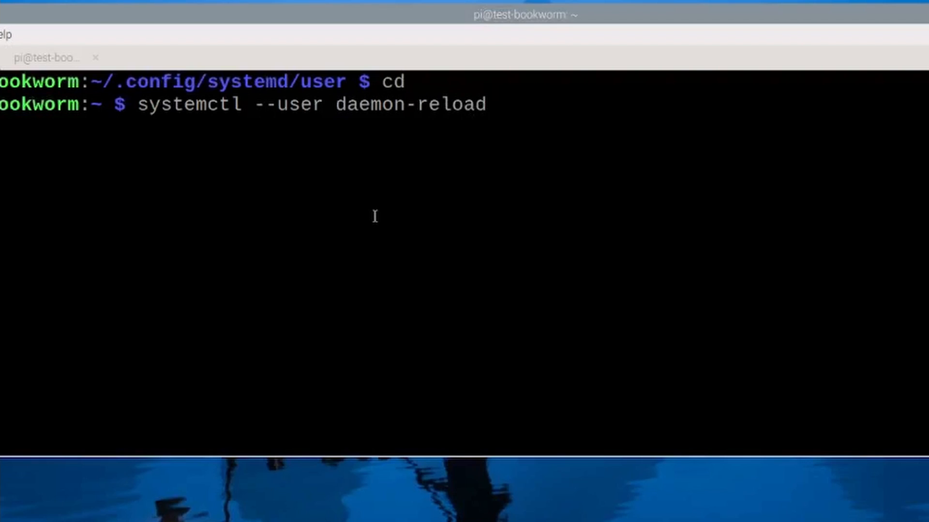
key("Return")
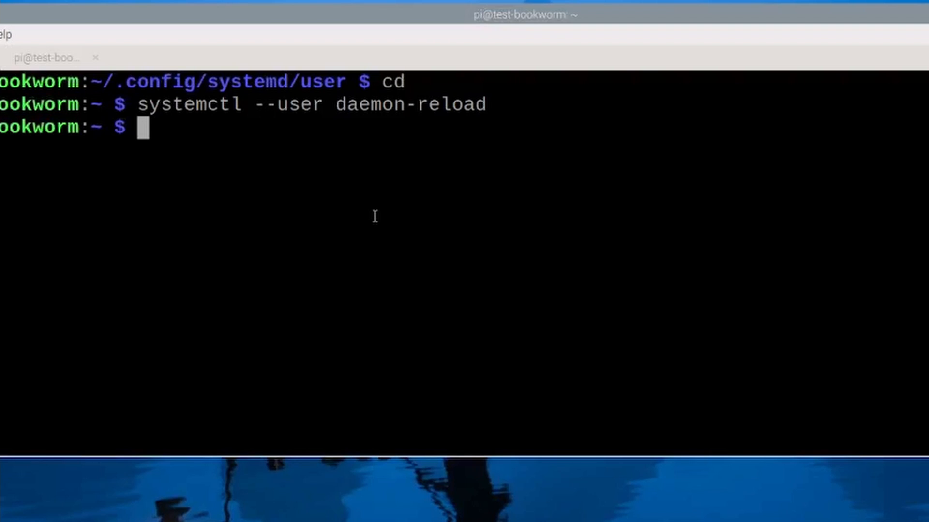
Step: Run 'systemctl --user enable direwolf.service' so the service starts automatically
type("systemctl")
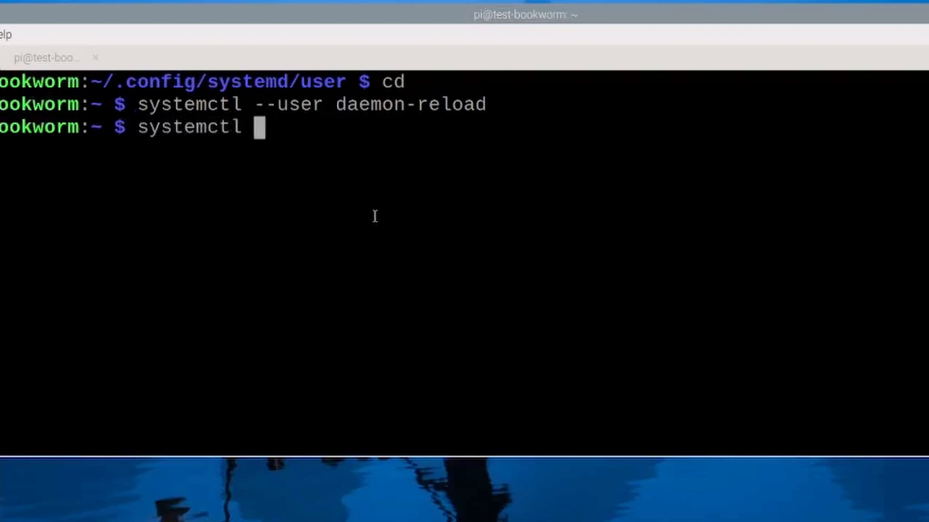
type("--user e")
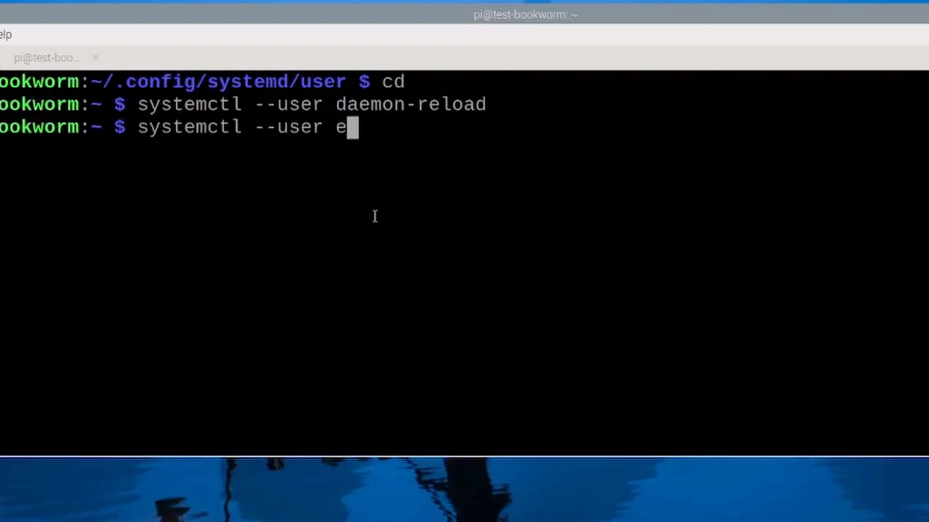
type("nable dire")
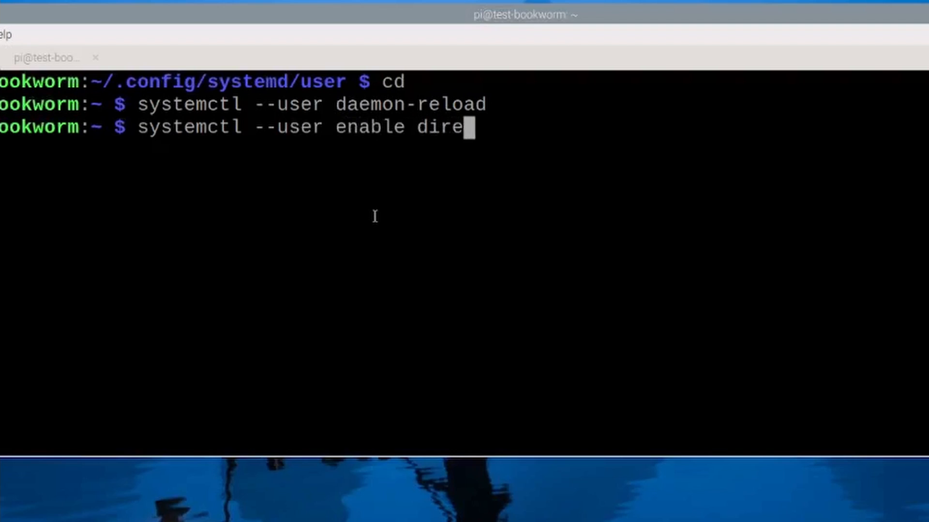
type("wolf.service")
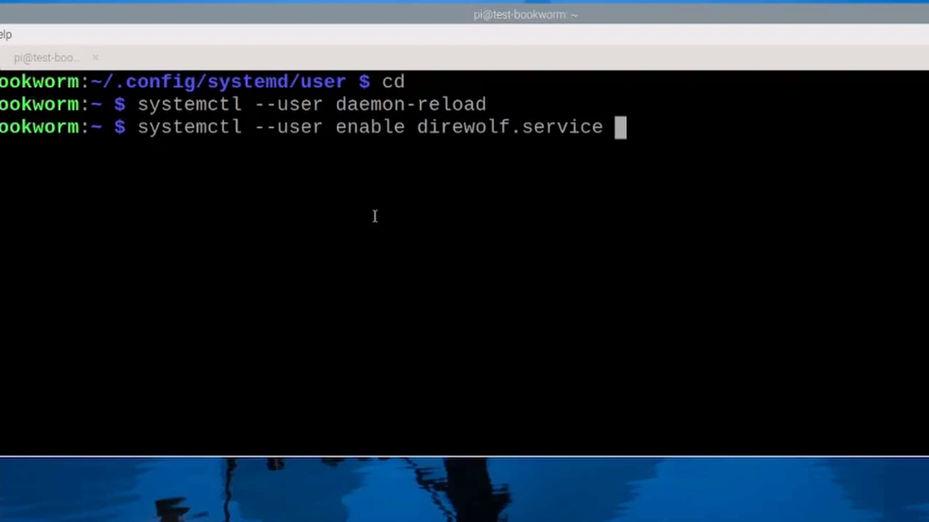
key("Return")
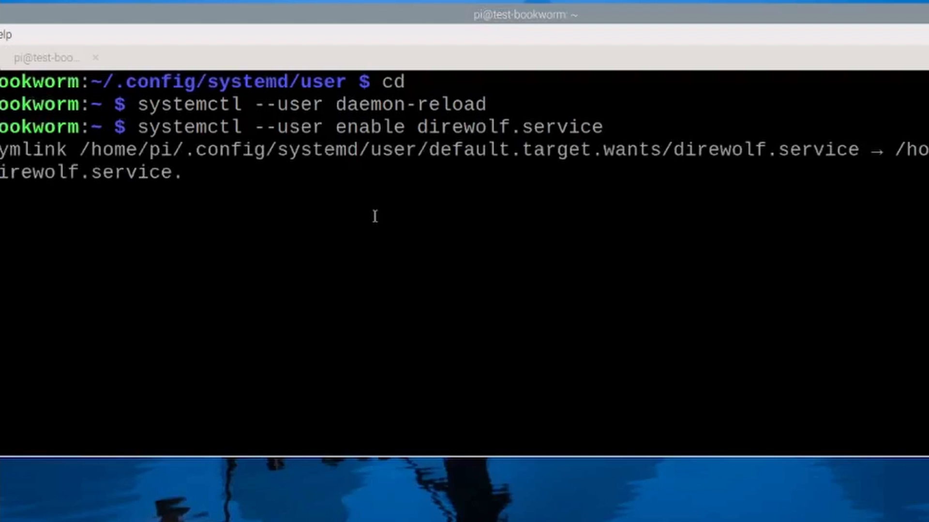
Step: Enter 'systemctl --user start direwolf.service' at a fresh prompt
key("Return")
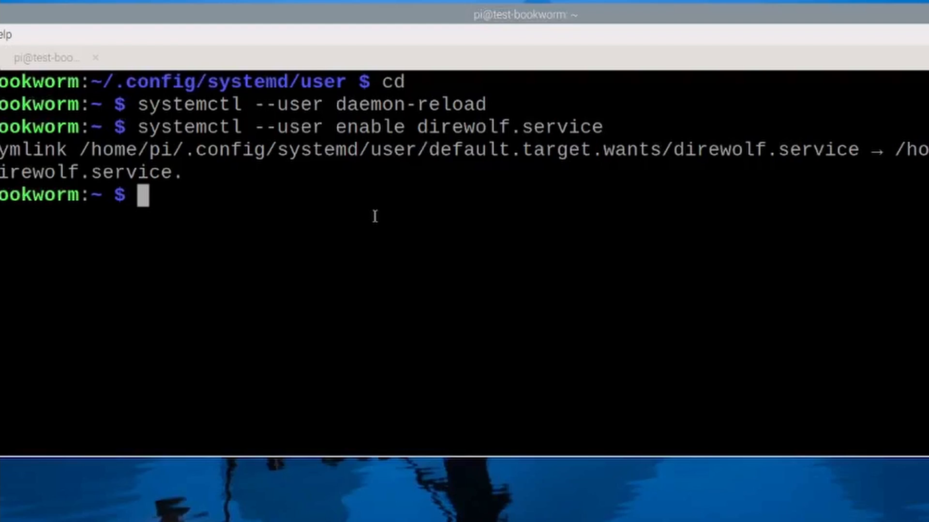
type("system")
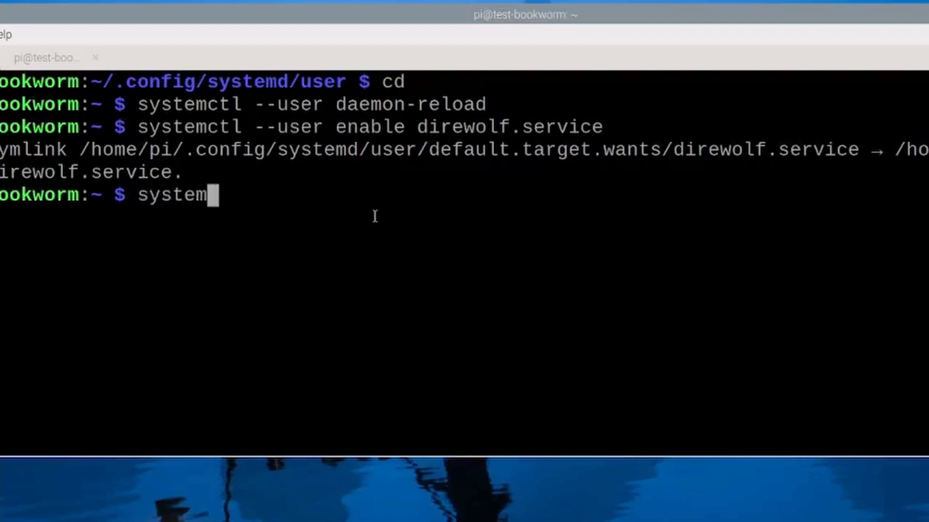
type("ctl --user")
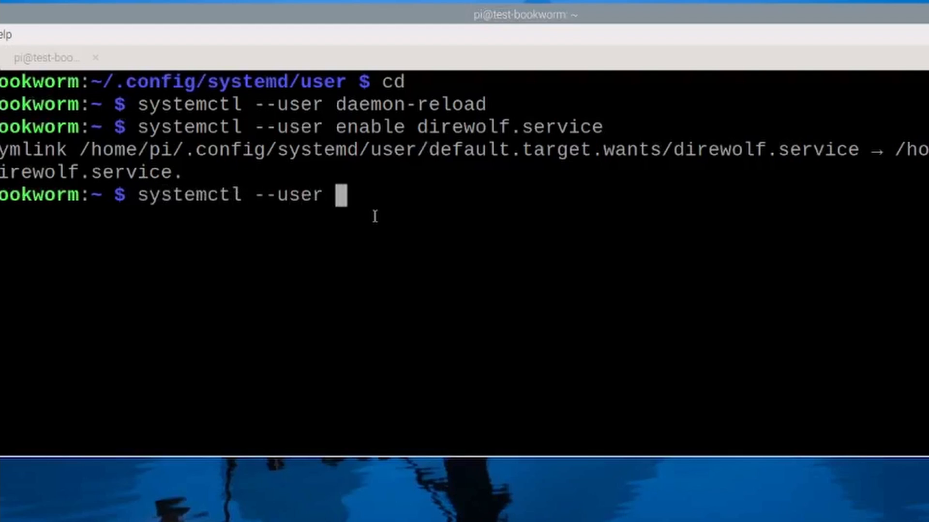
type("start")
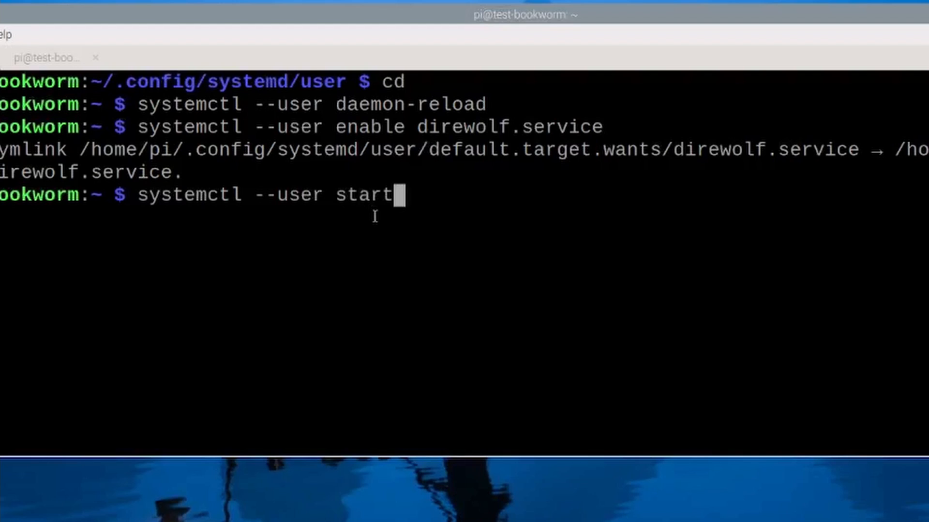
type("dire")
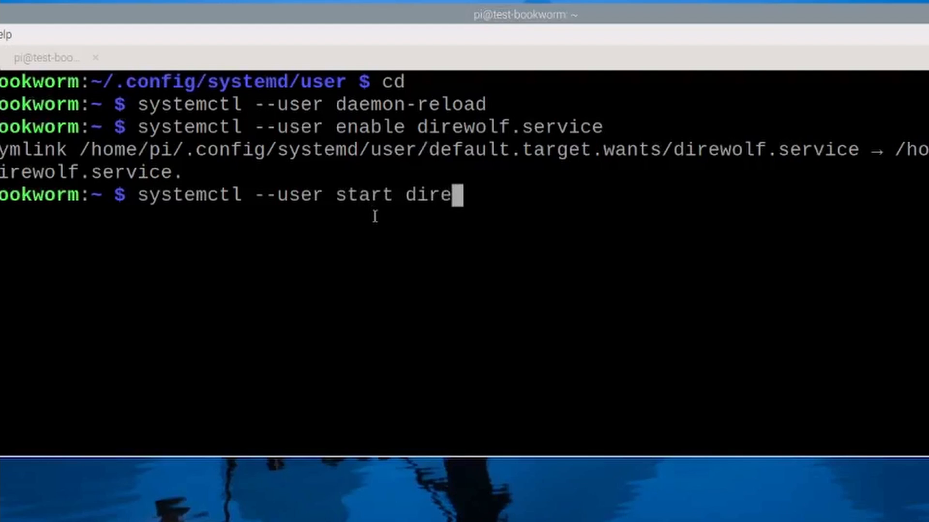
type("wolf.service")
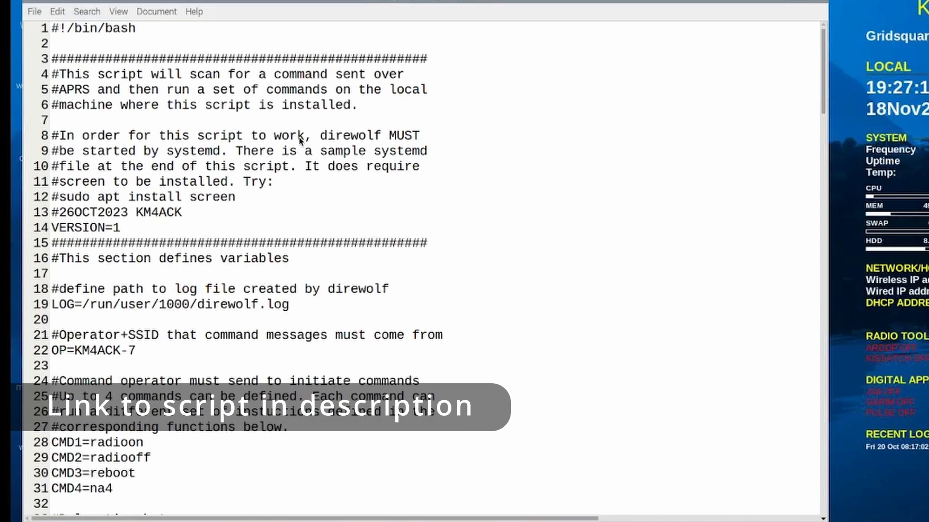
mouse_move(274, 166)
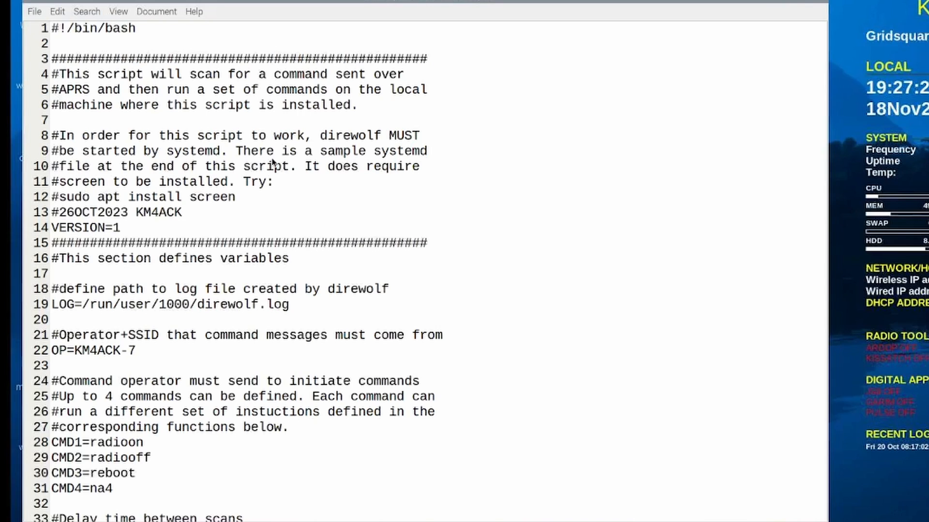
mouse_move(186, 55)
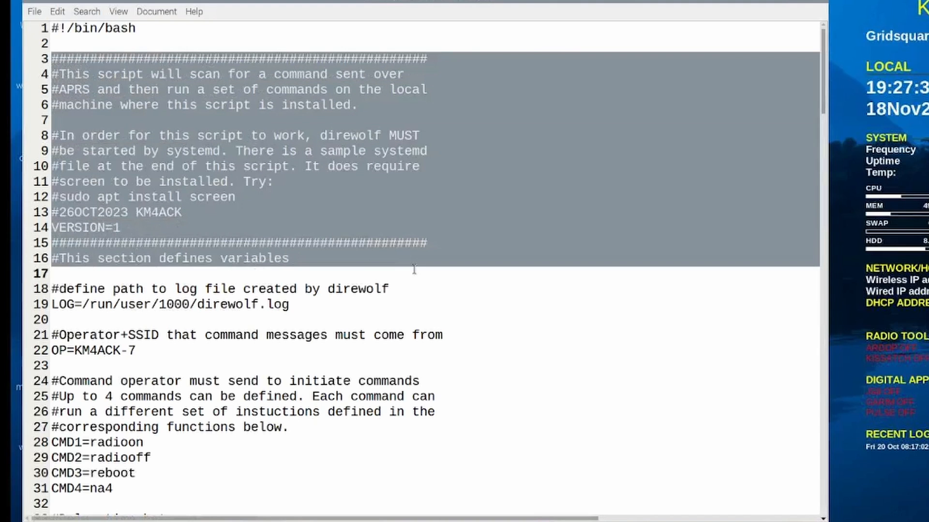
Step: Select the '#This section defines variables' line and scroll down to the LOG path definition
left_click(306, 259)
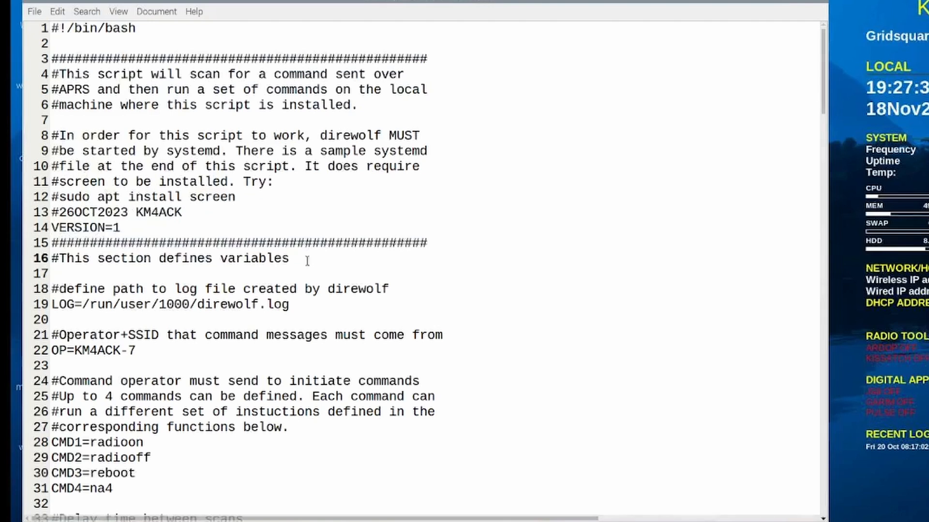
triple_click(169, 258)
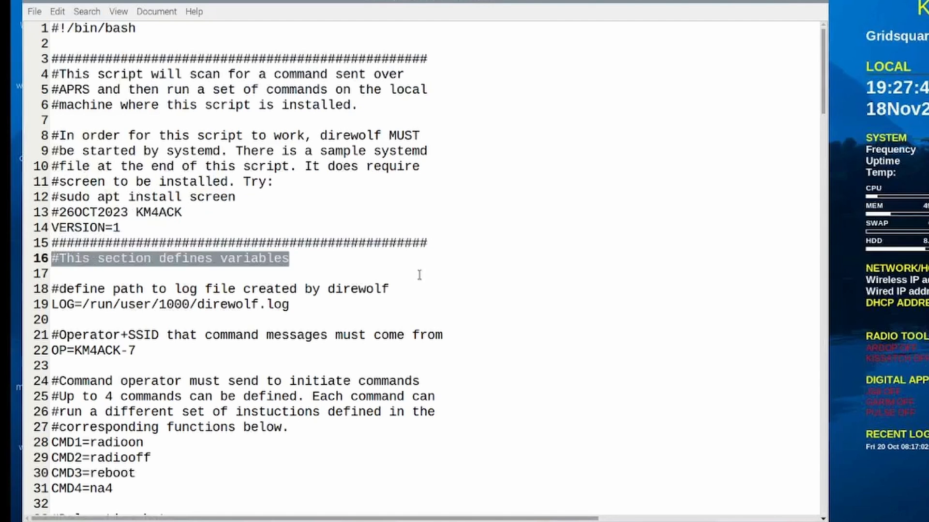
scroll("down", 3)
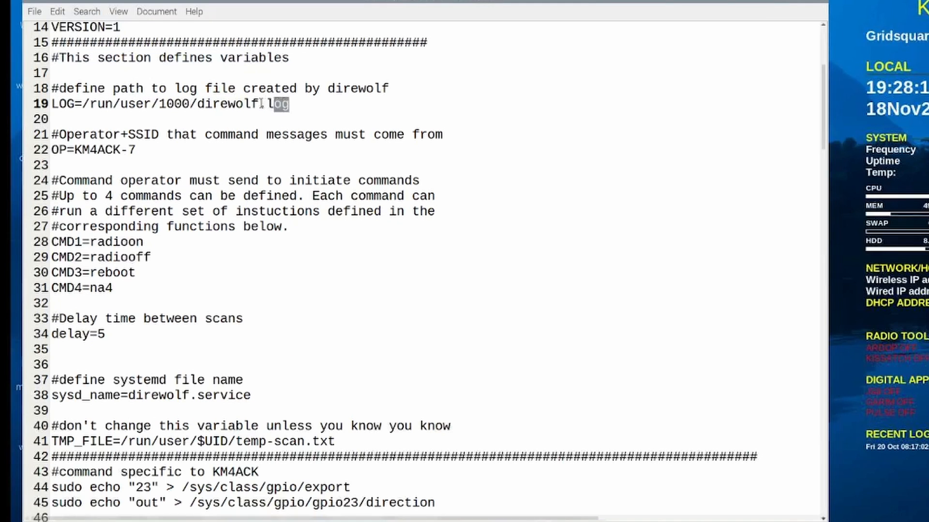
left_click_drag(288, 104, 89, 104)
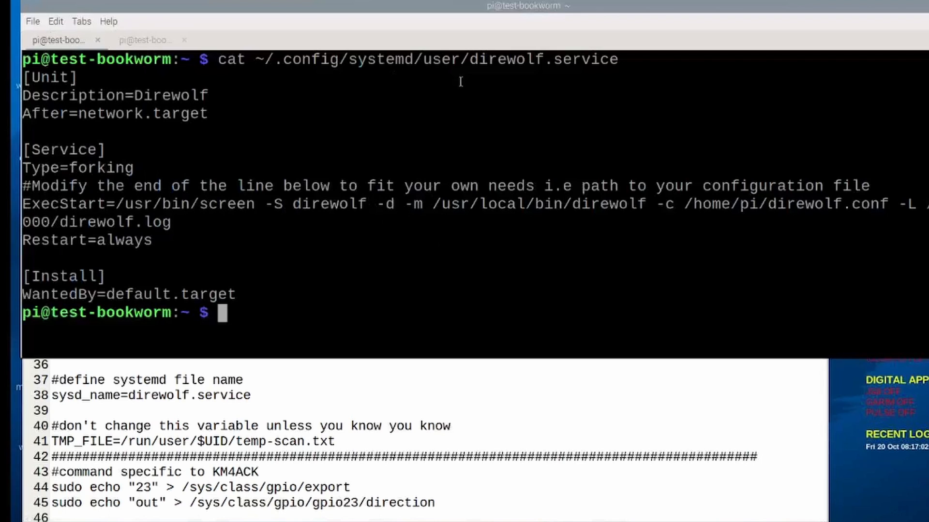
Step: Select a word in the terminal's direwolf.service output before returning to the script
double_click(544, 59)
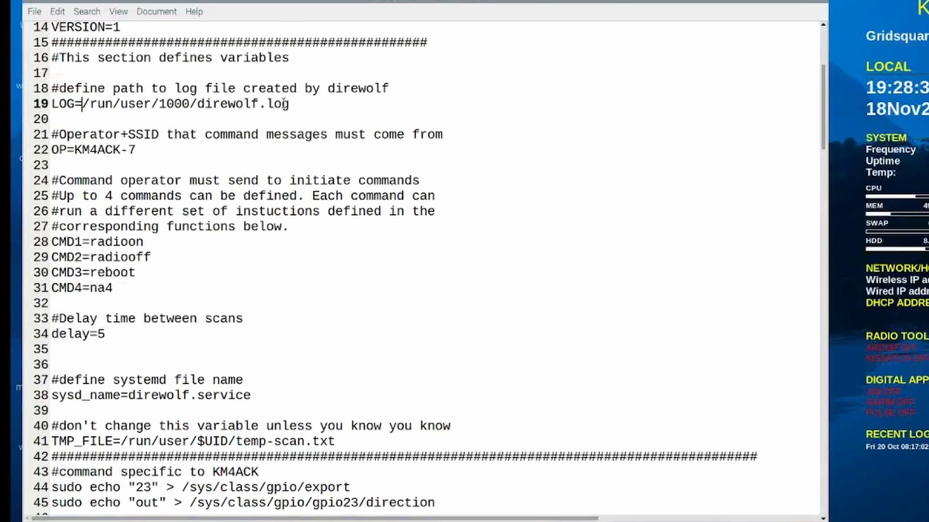
Step: Highlight the LOG path /run/user/1000/direwolf.log and the operator KM4ACK-7
triple_click(170, 105)
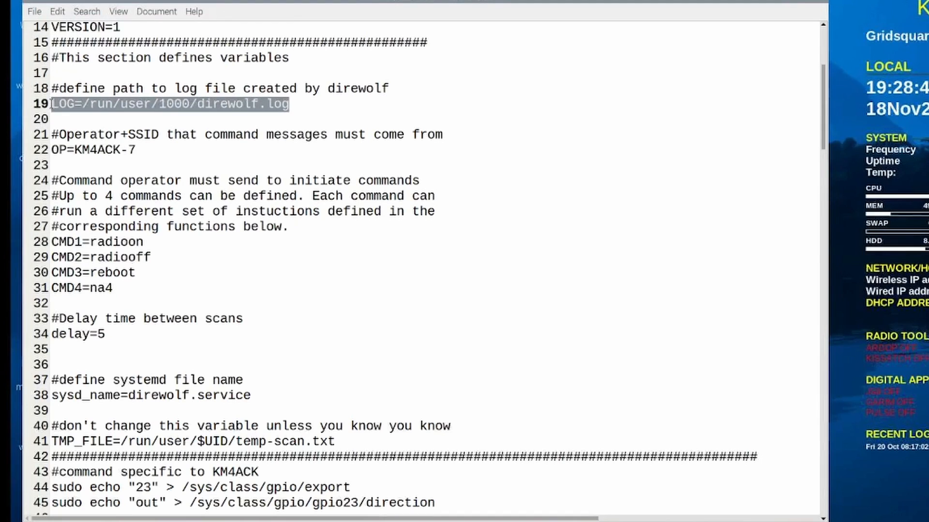
mouse_move(197, 124)
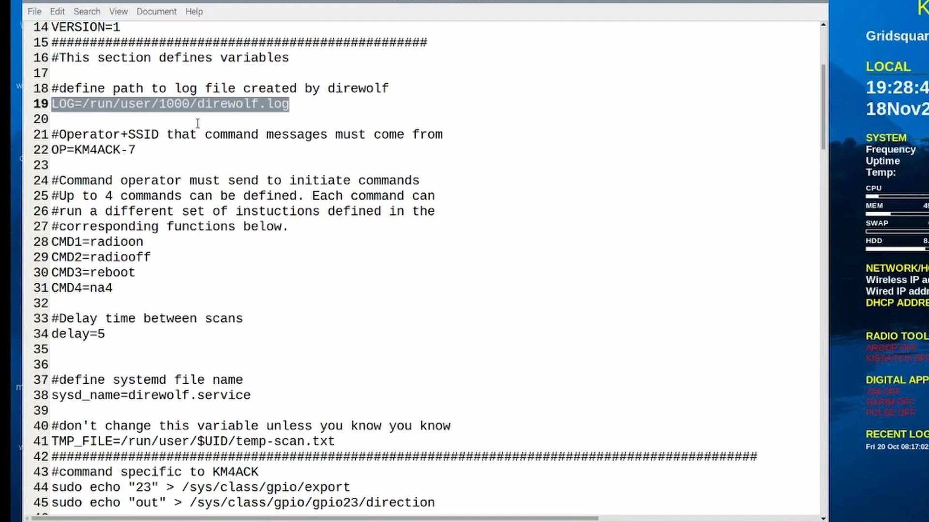
mouse_move(119, 157)
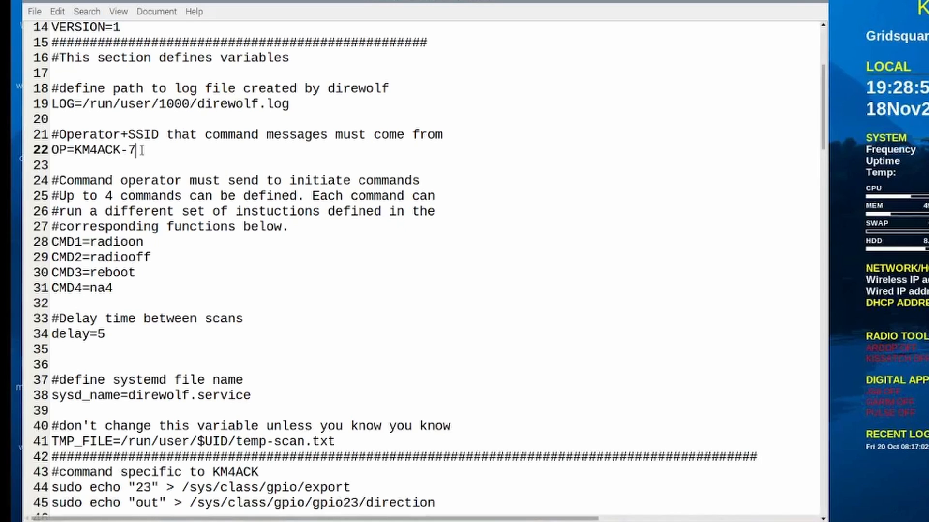
double_click(104, 150)
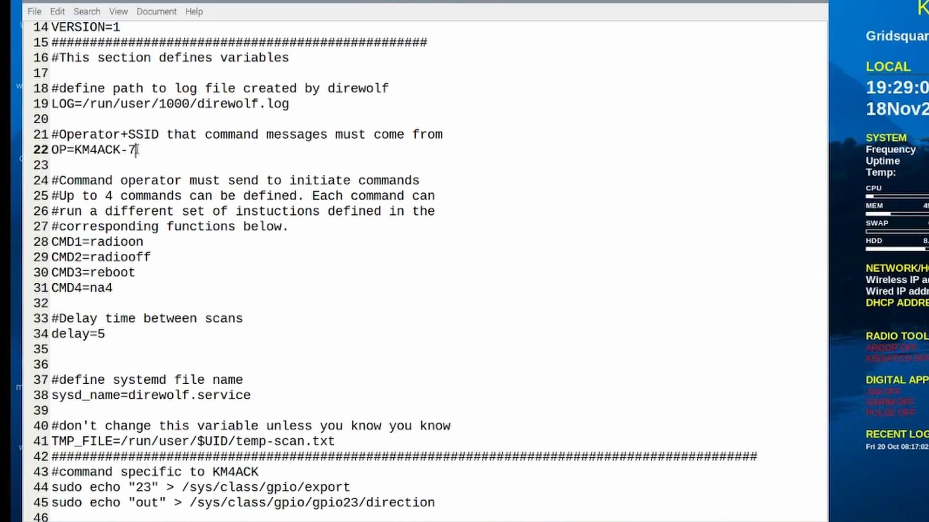
mouse_move(154, 157)
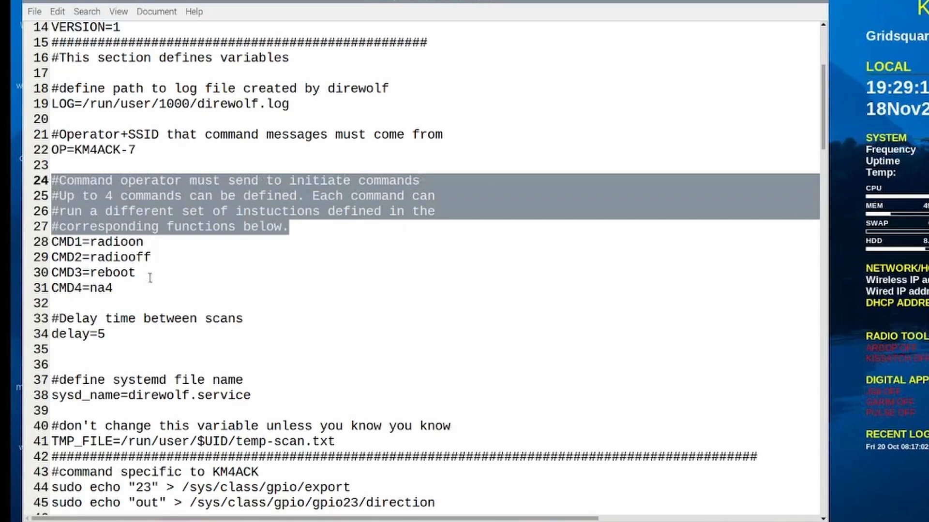
Step: Highlight the CMD3 value reboot and CMD4 value na4
left_click(152, 257)
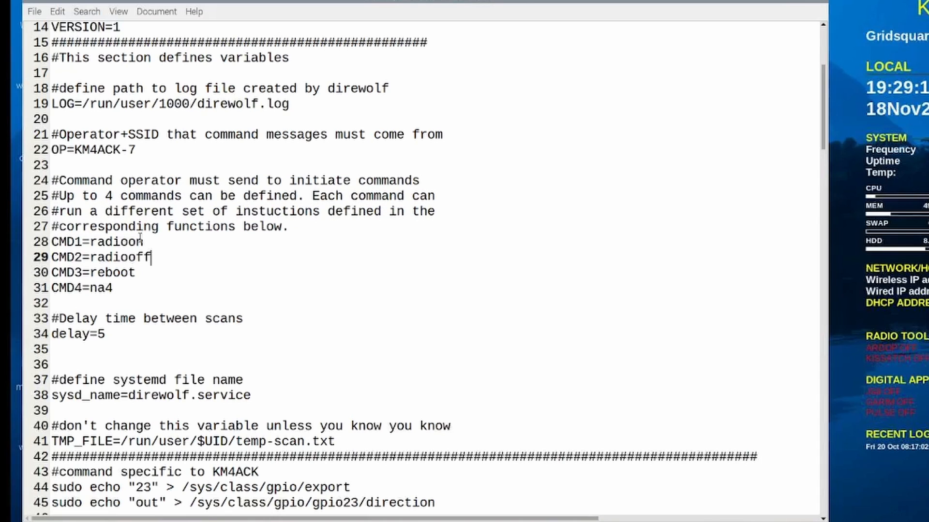
double_click(114, 242)
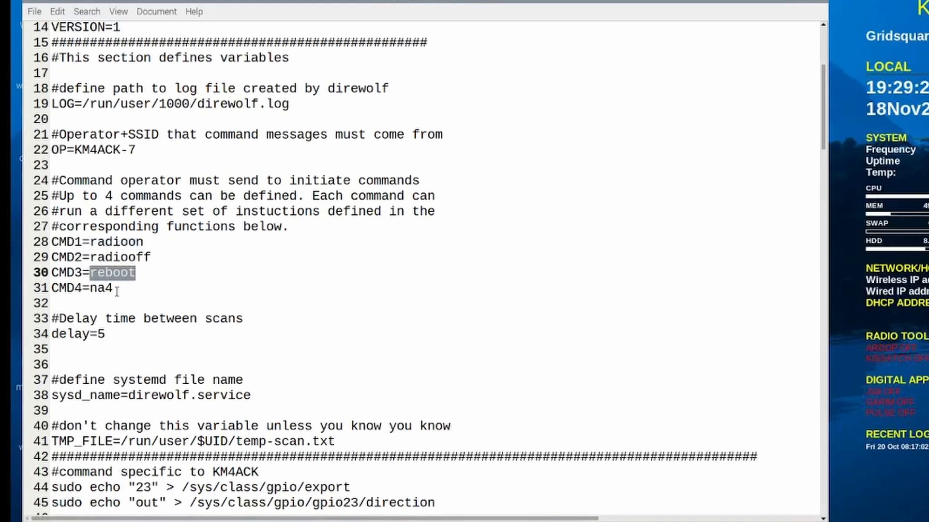
double_click(101, 288)
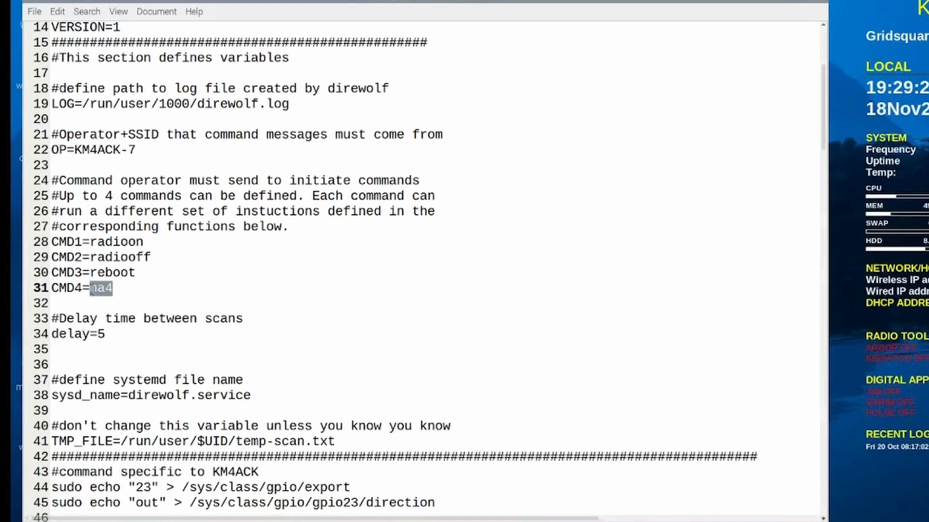
mouse_move(231, 289)
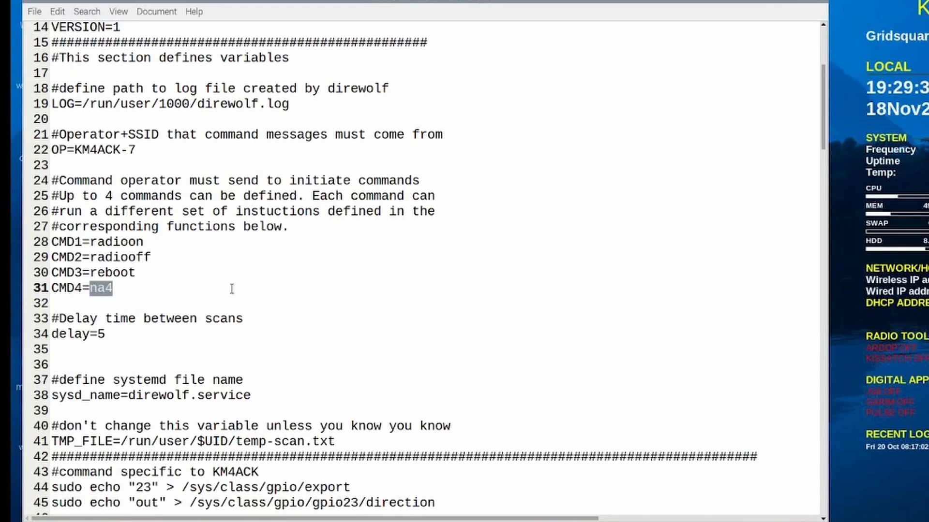
mouse_move(257, 285)
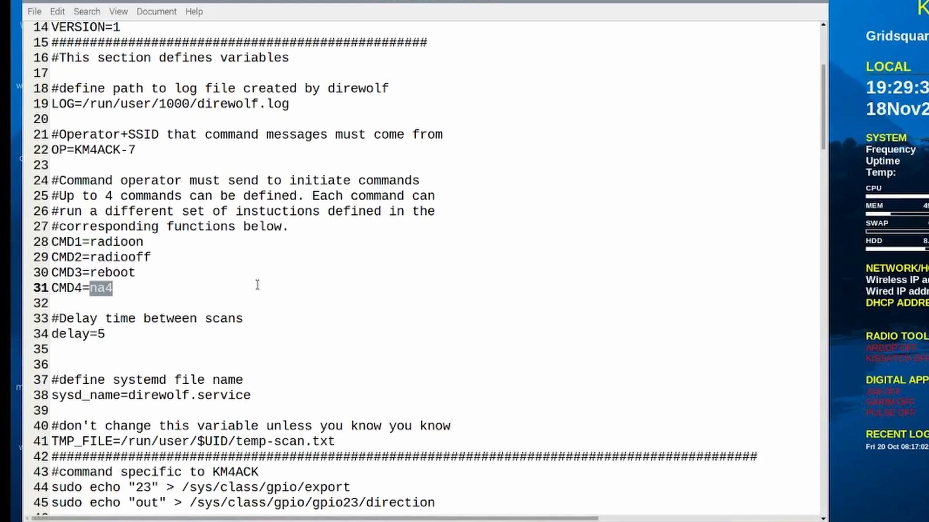
mouse_move(111, 338)
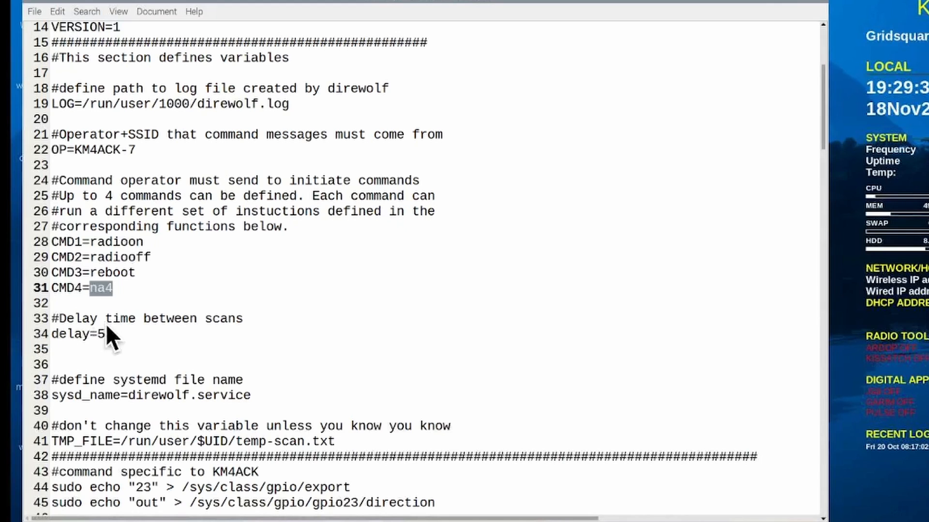
mouse_move(834, 143)
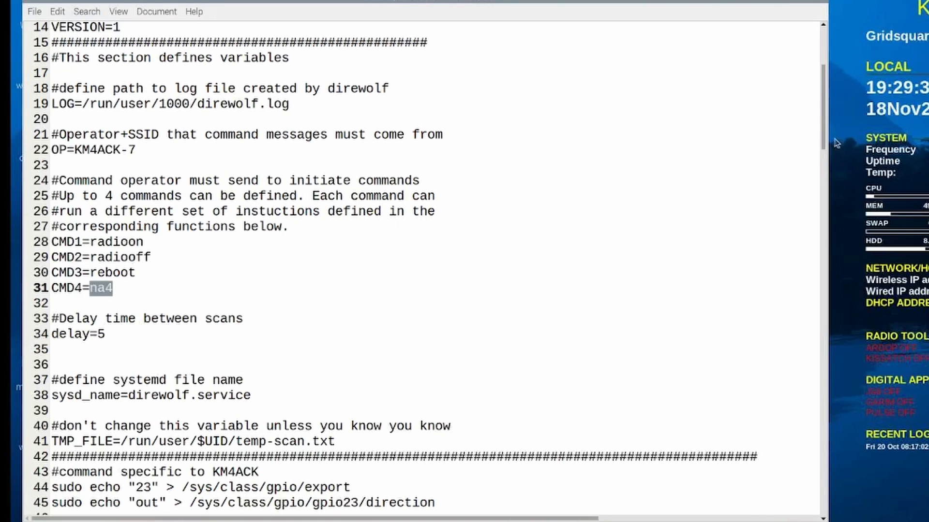
scroll("down", 3)
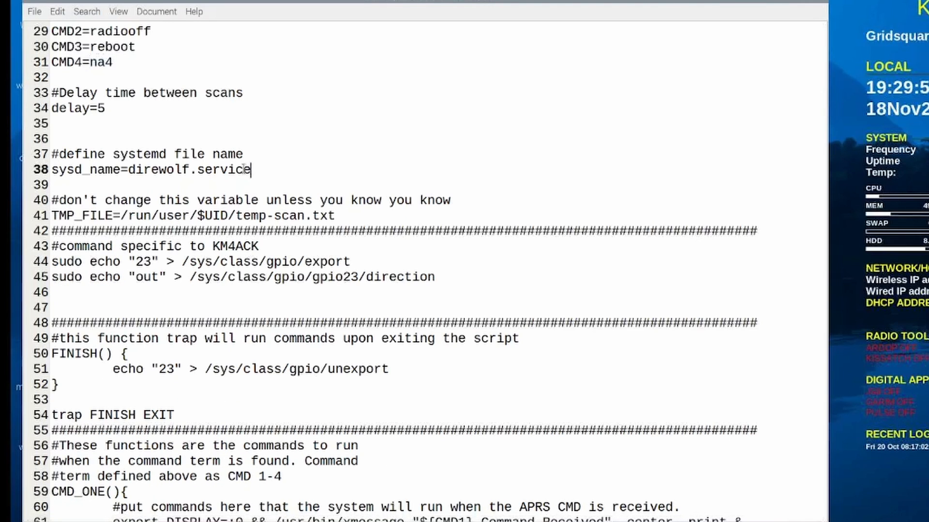
double_click(184, 170)
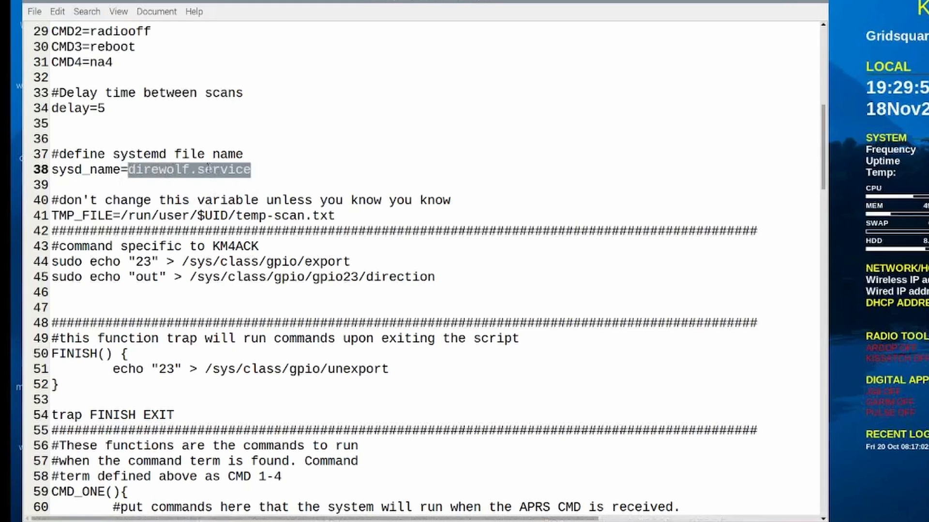
left_click(248, 170)
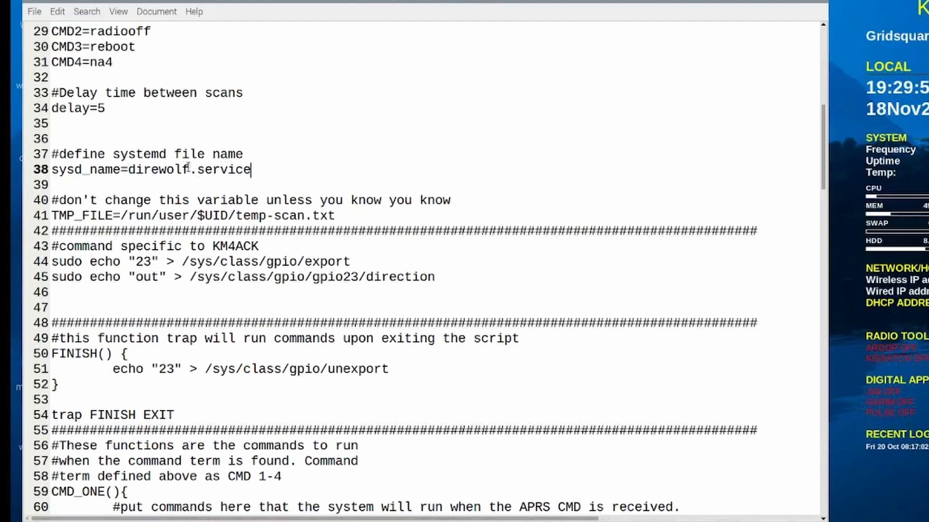
left_click(172, 170)
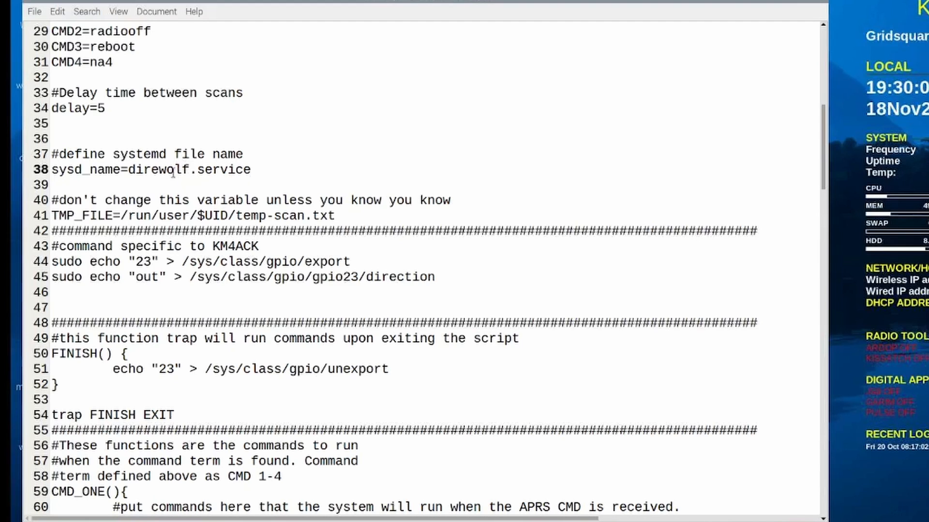
left_click(251, 170)
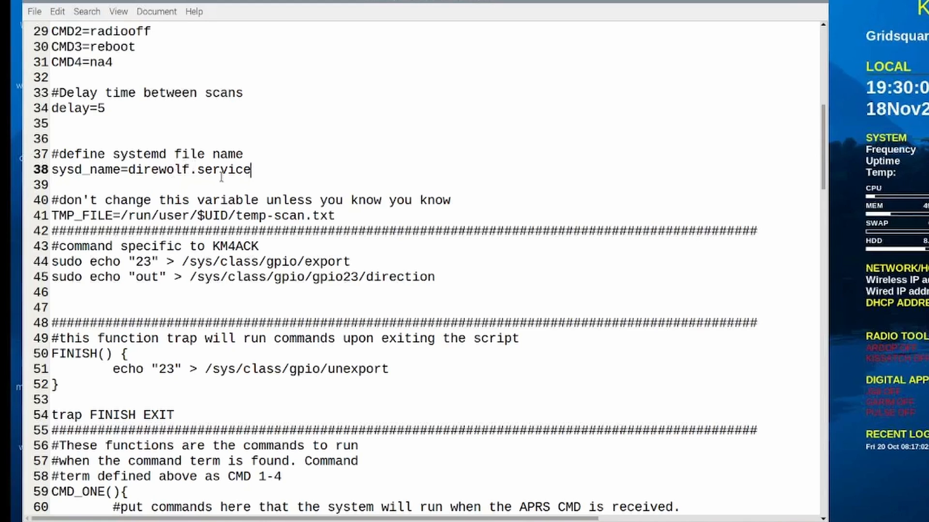
mouse_move(272, 172)
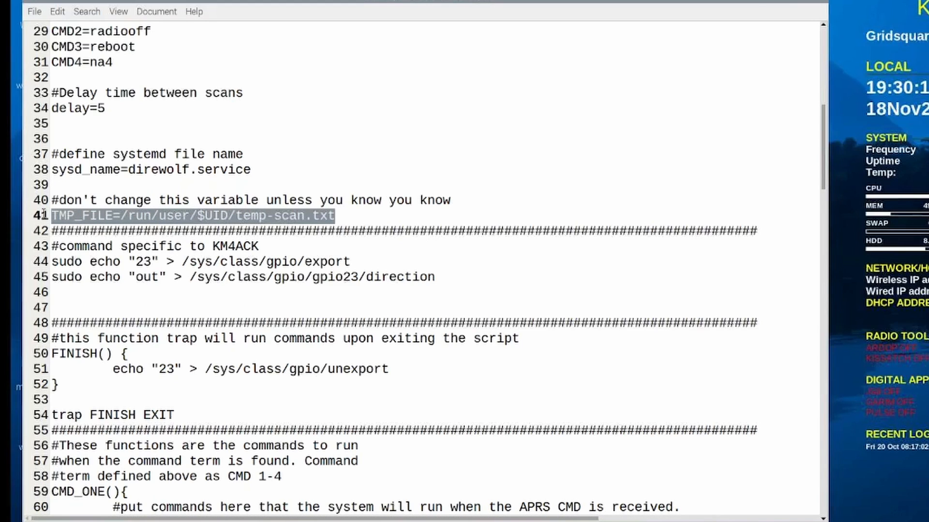
left_click(360, 230)
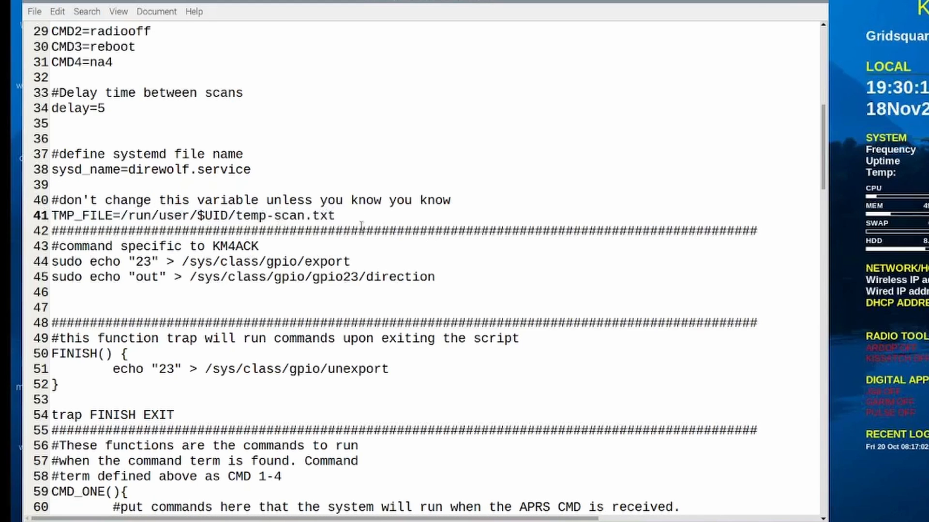
left_click(336, 215)
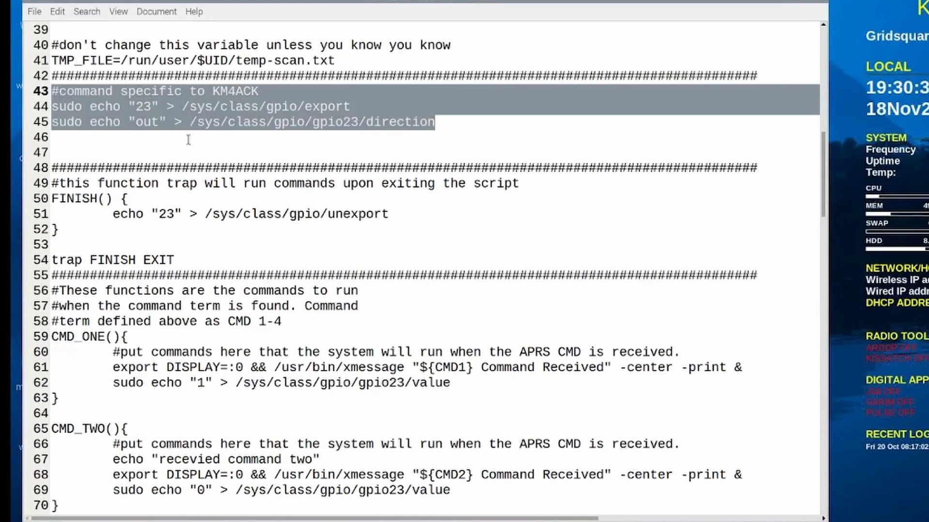
mouse_move(211, 138)
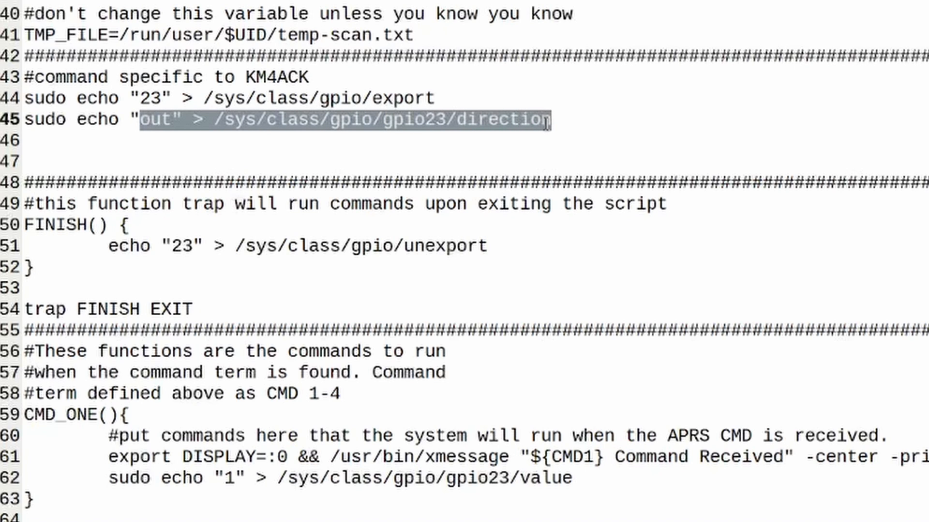
left_click(541, 120)
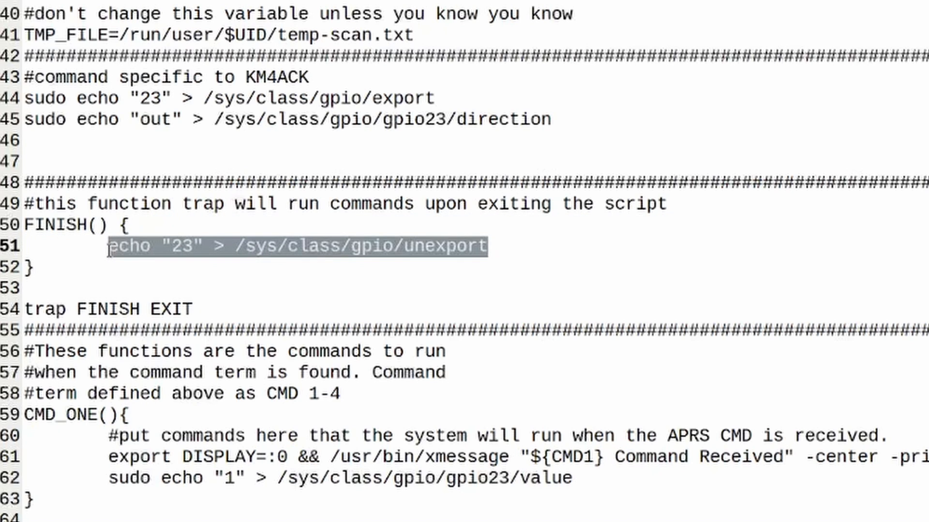
mouse_move(63, 242)
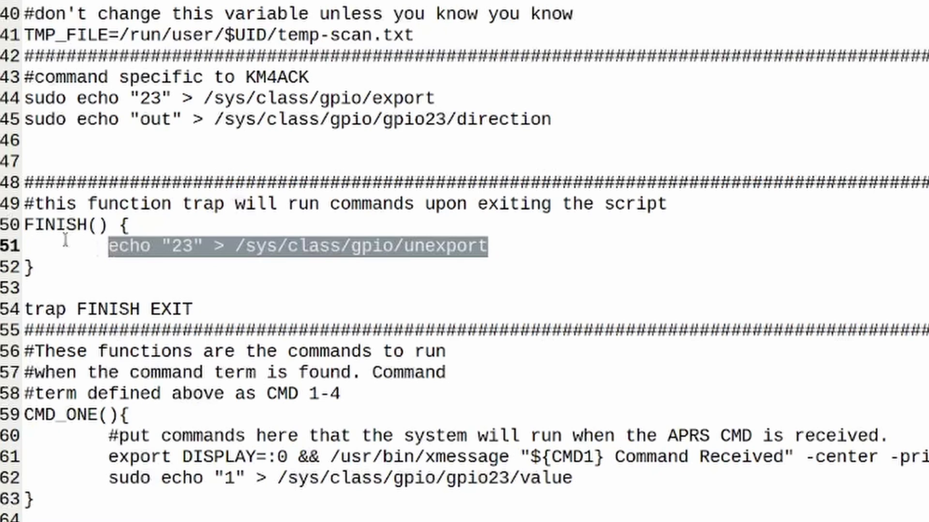
mouse_move(190, 246)
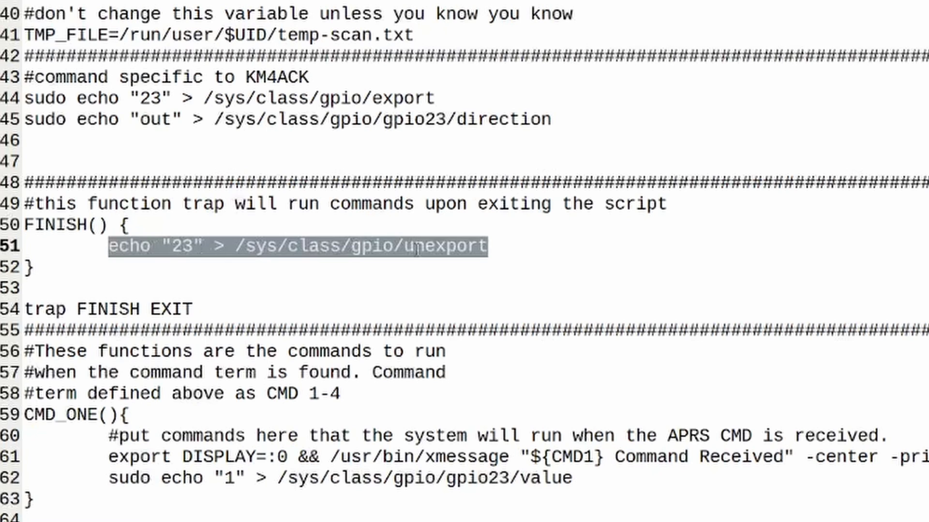
double_click(444, 245)
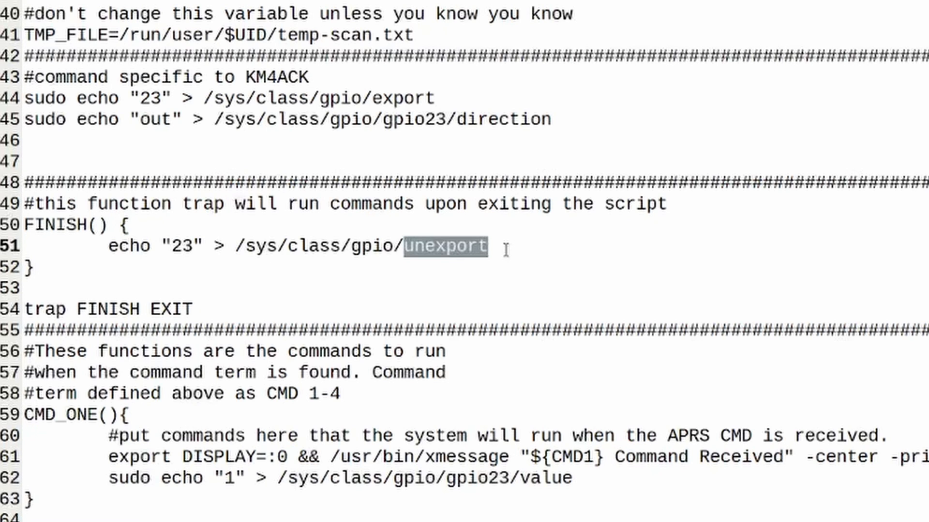
mouse_move(515, 241)
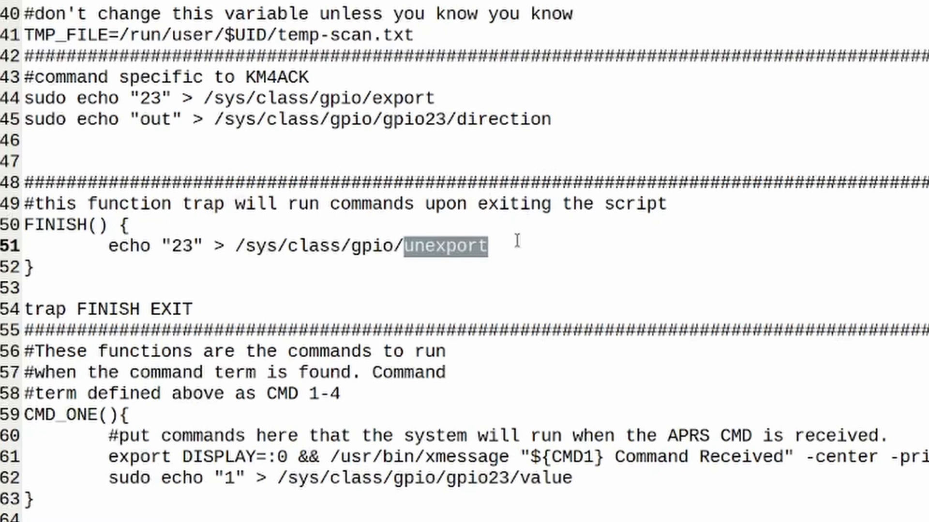
scroll("down", 3)
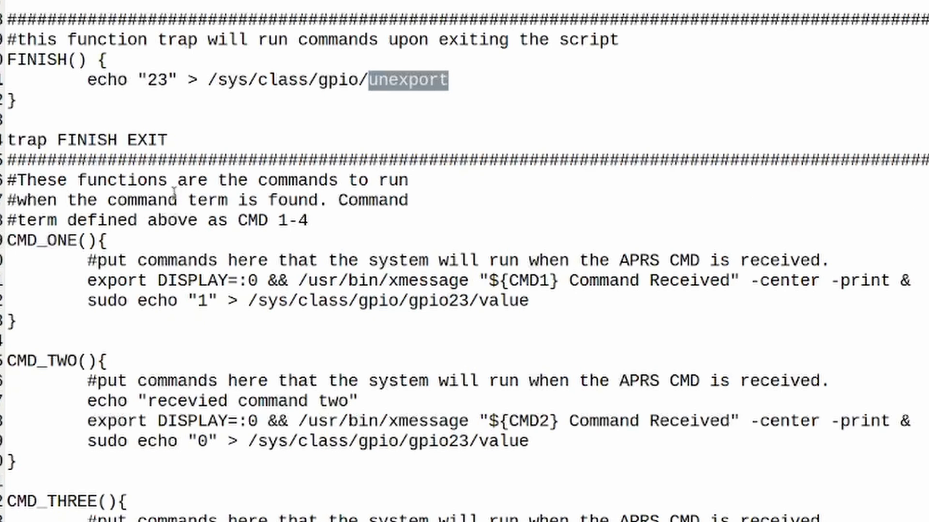
mouse_move(146, 245)
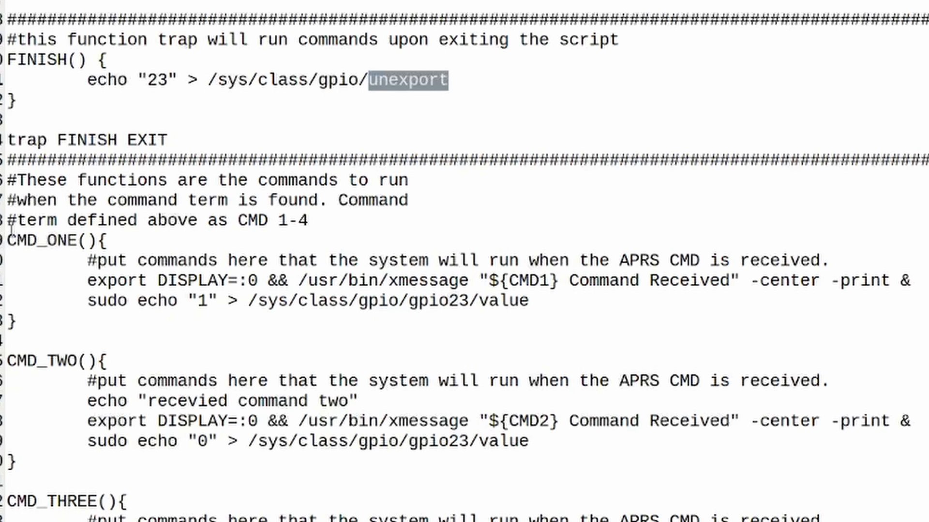
mouse_move(134, 267)
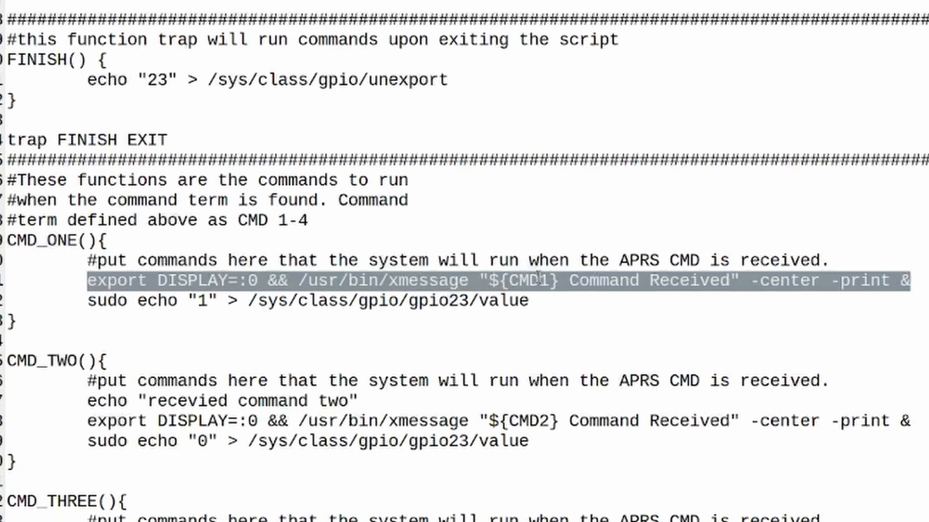
mouse_move(515, 301)
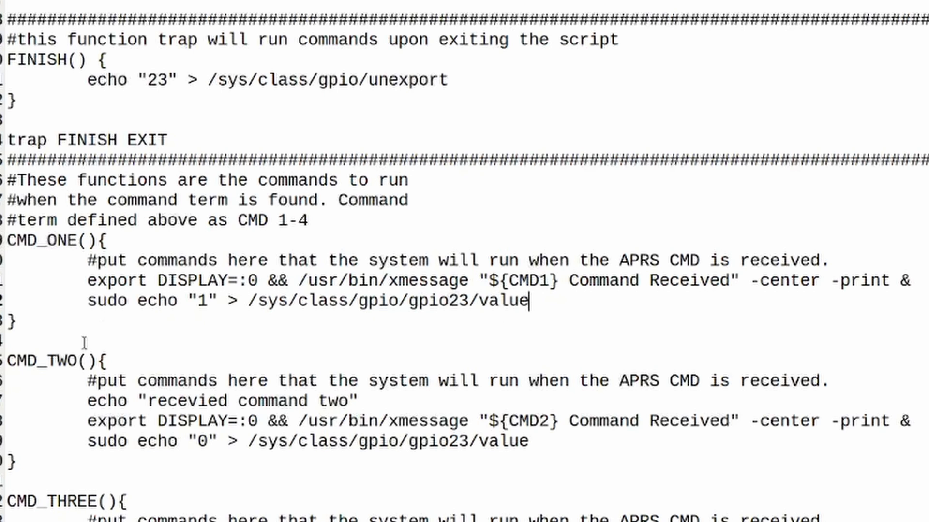
double_click(45, 362)
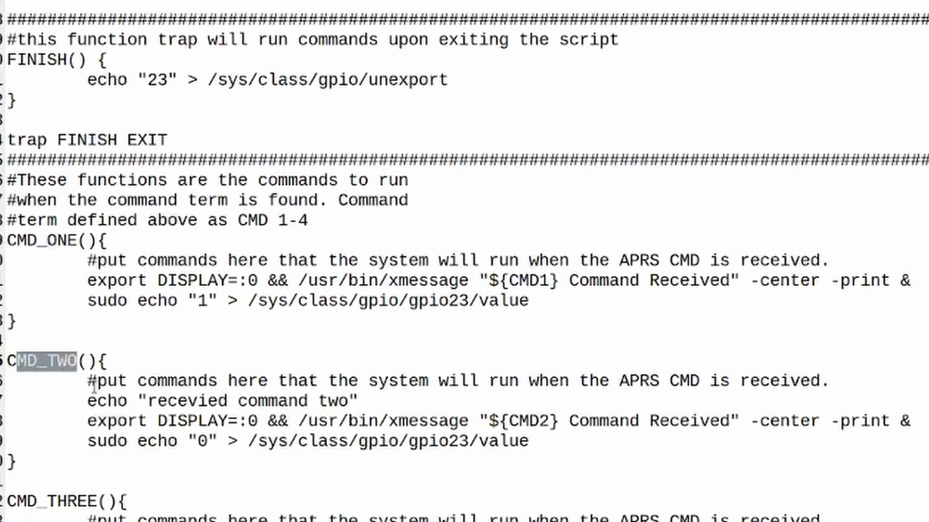
mouse_move(146, 437)
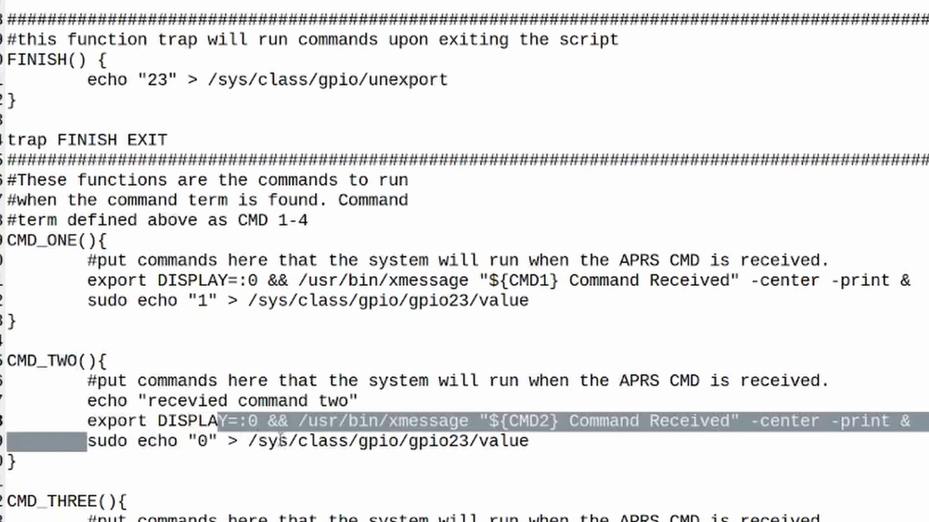
left_click(530, 441)
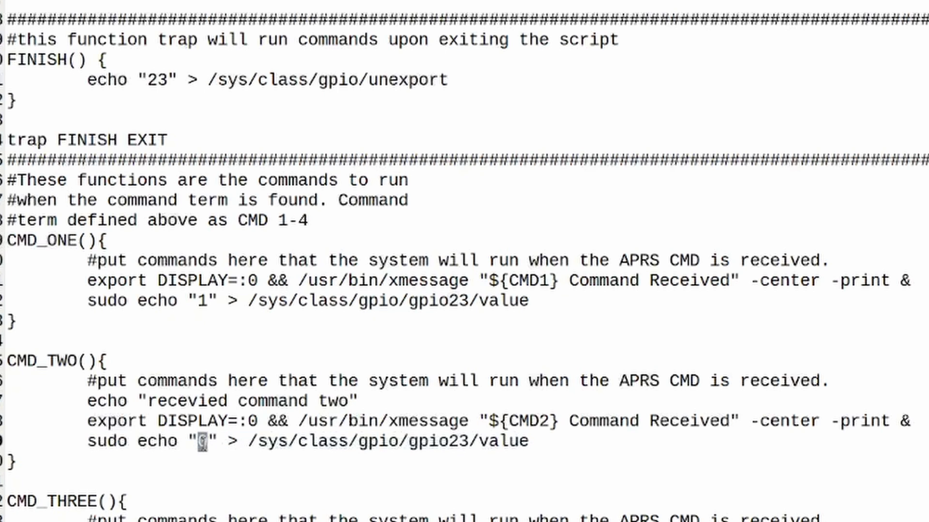
mouse_move(488, 443)
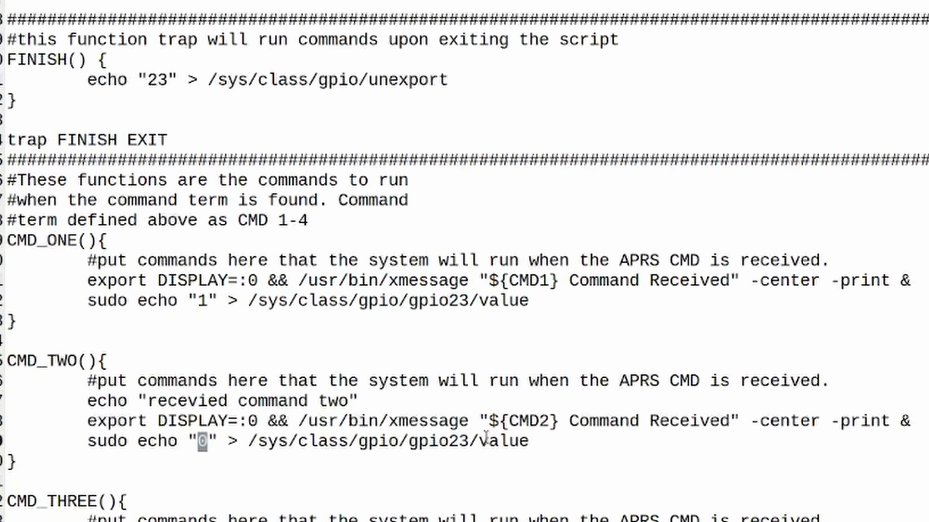
scroll("down", 3)
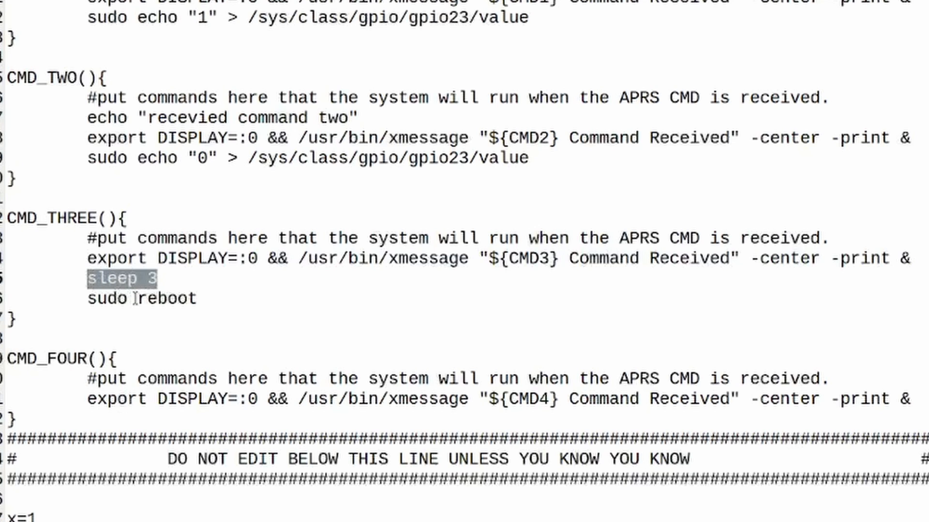
double_click(169, 299)
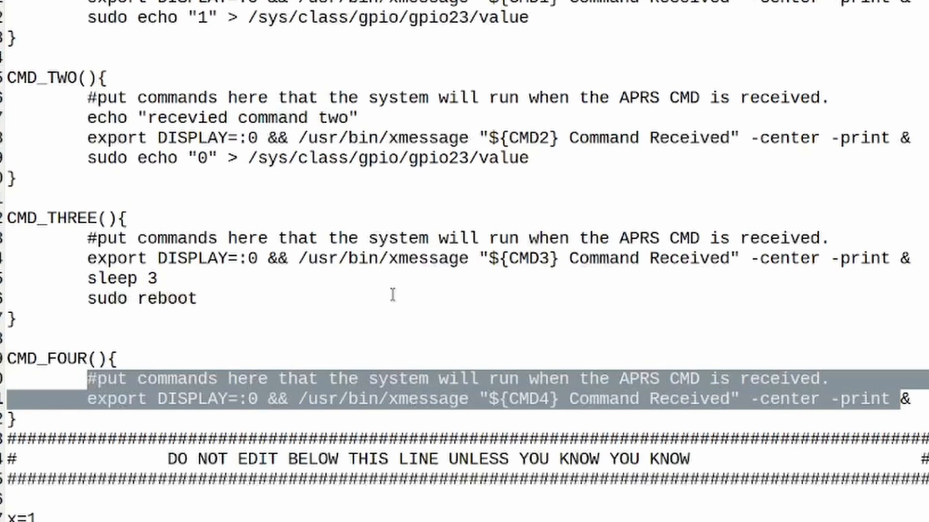
mouse_move(194, 417)
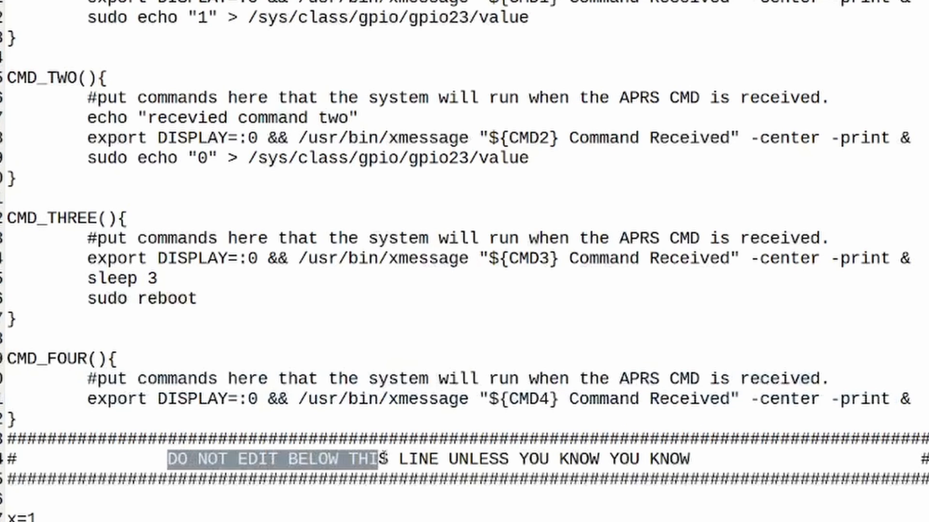
mouse_move(506, 310)
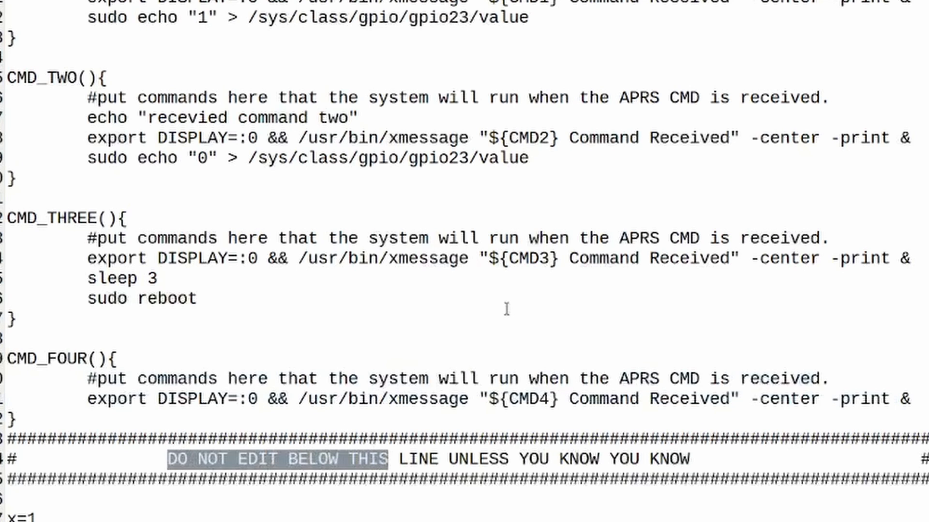
scroll("down", 3)
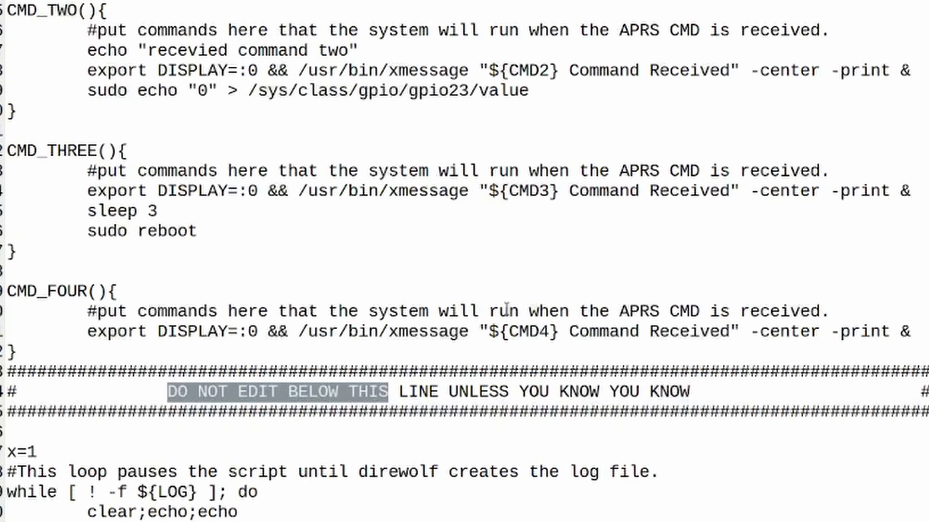
mouse_move(359, 242)
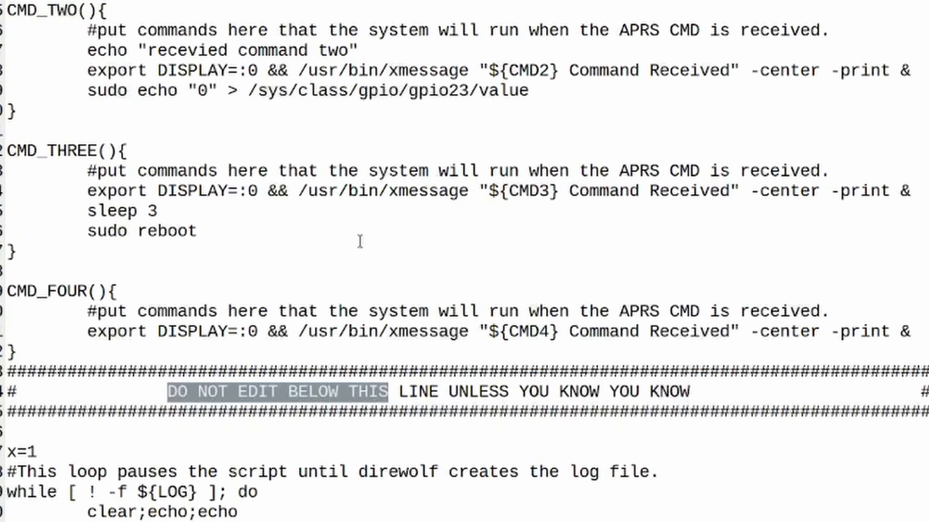
mouse_move(350, 235)
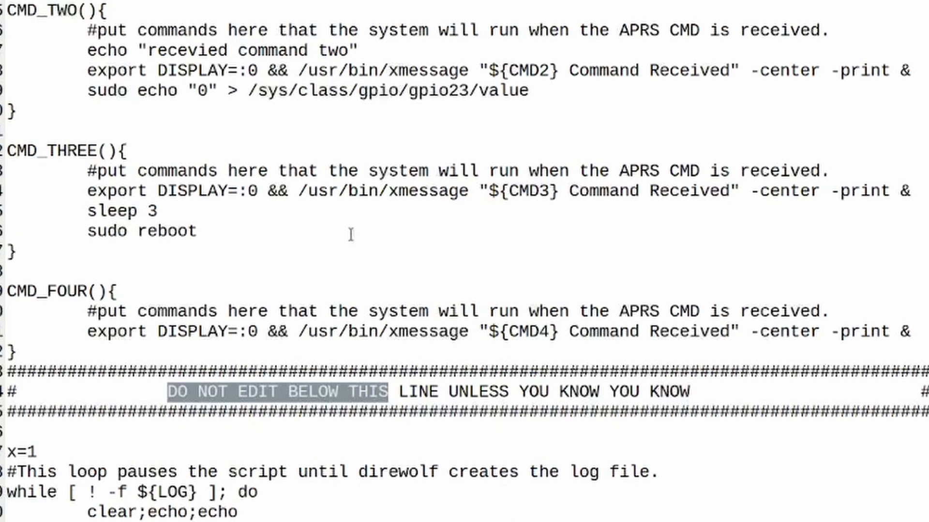
mouse_move(306, 251)
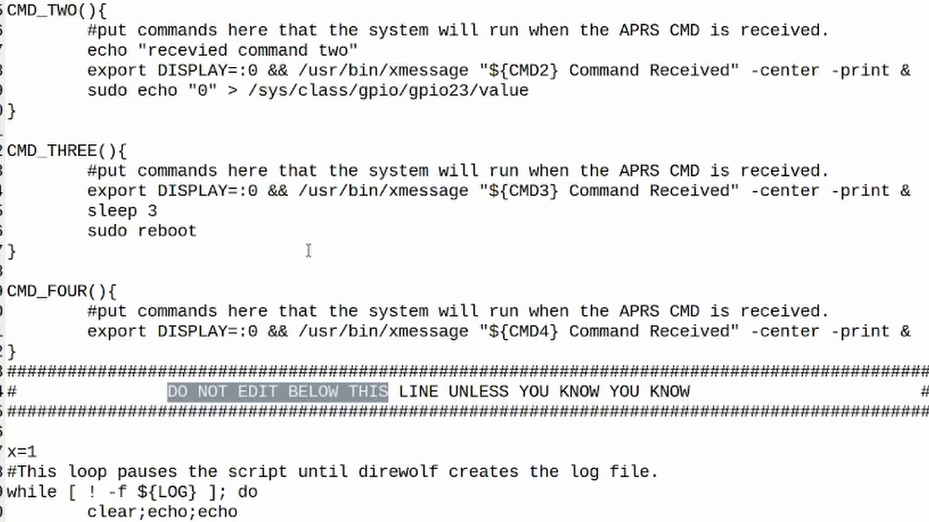